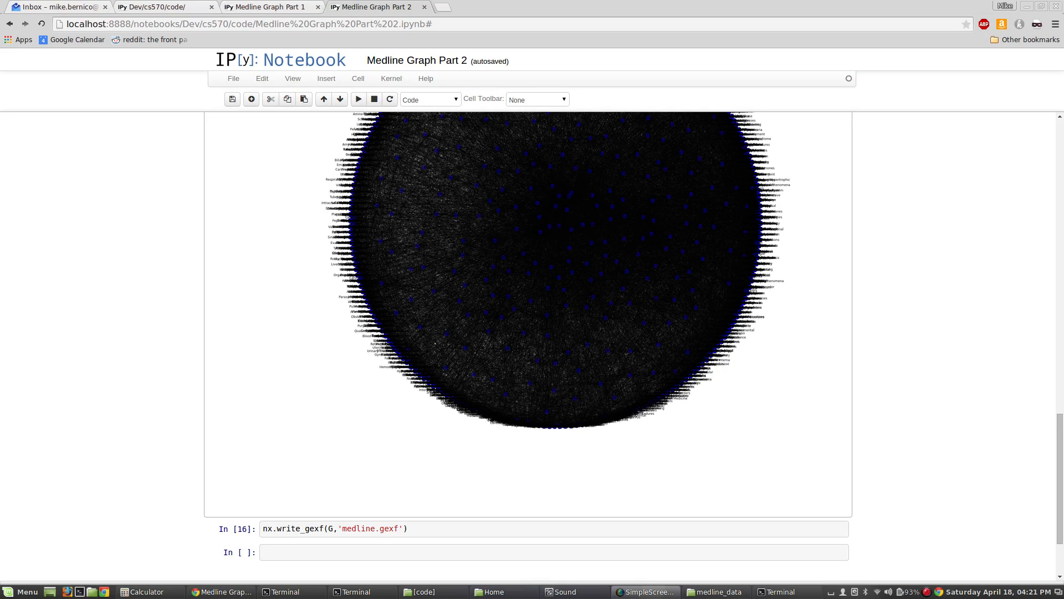
pyautogui.moveTo(942, 247)
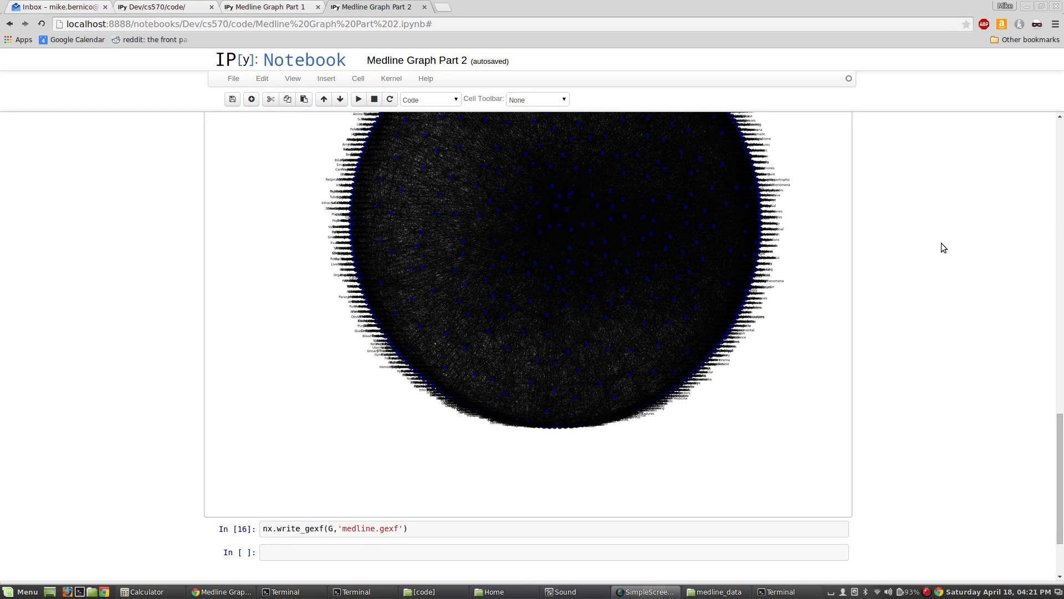
# - Run ./gephi from the Terminal, dismiss the Welcome dialog and maximize the Gephi window
pyautogui.scroll(-3)
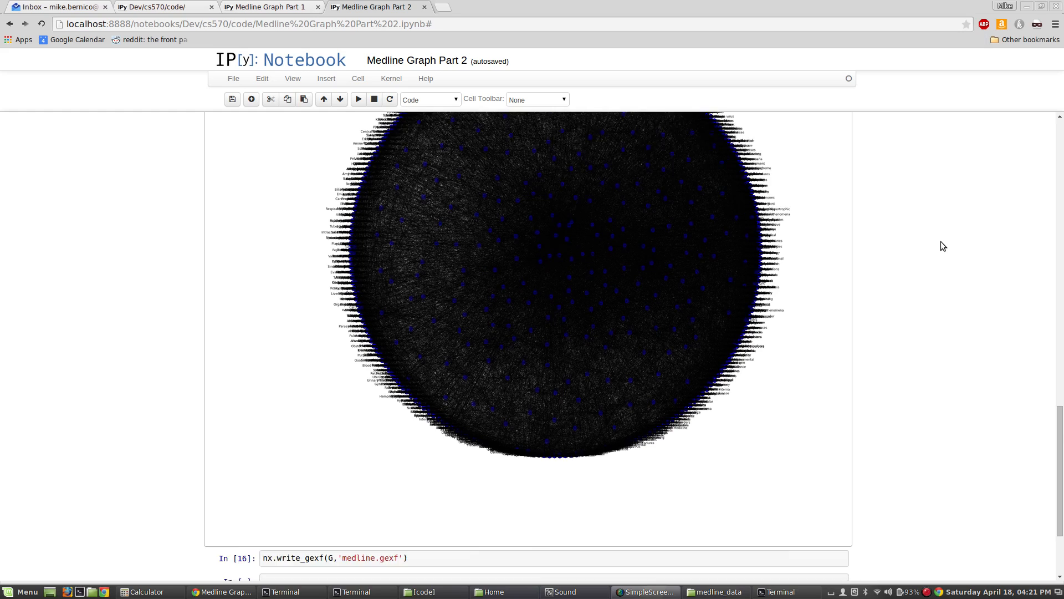
pyautogui.scroll(-3)
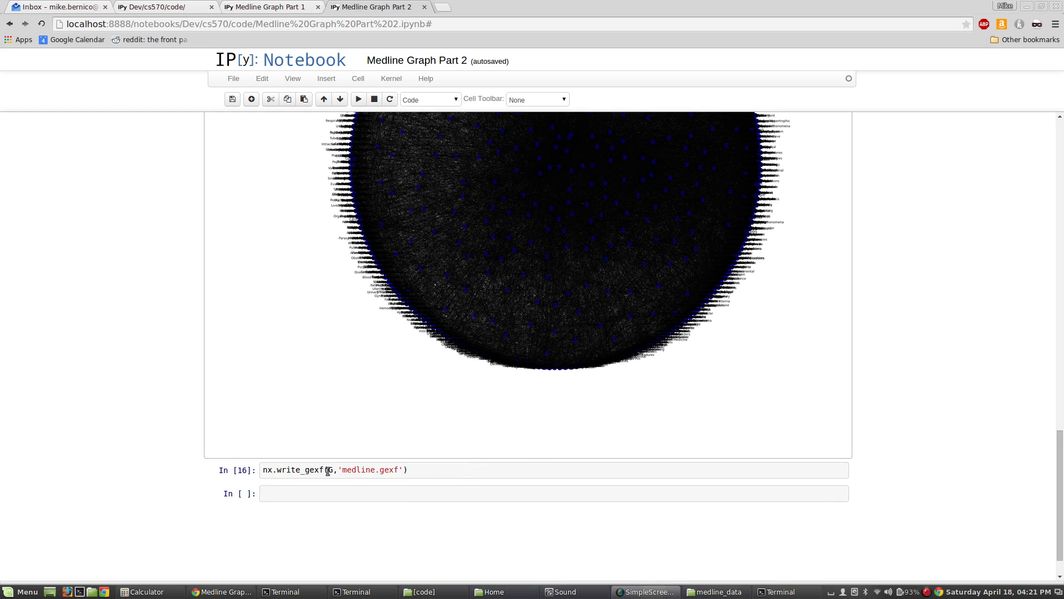
pyautogui.moveTo(311, 471)
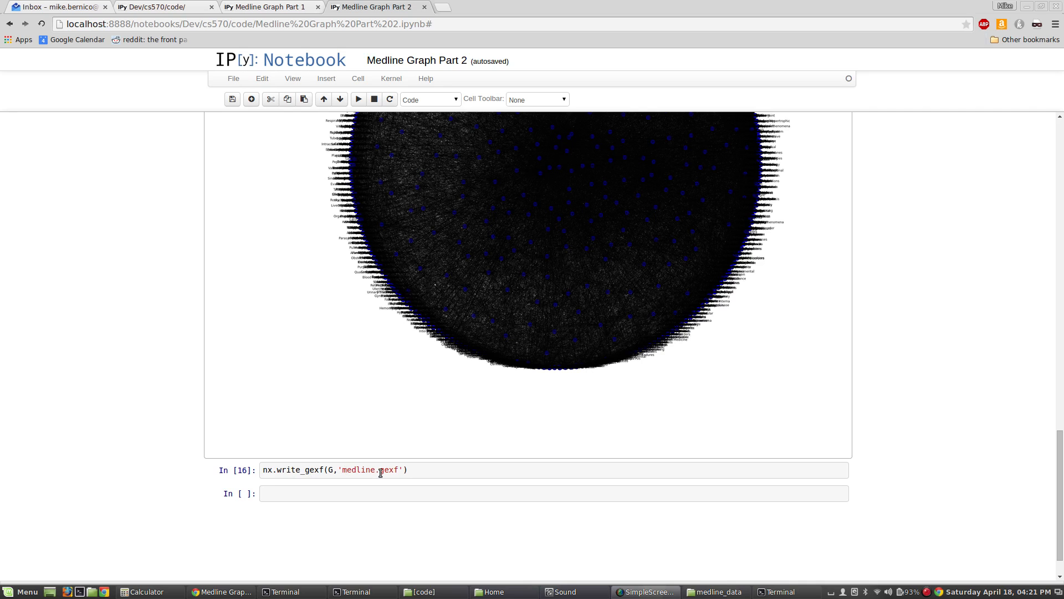
pyautogui.moveTo(588, 428)
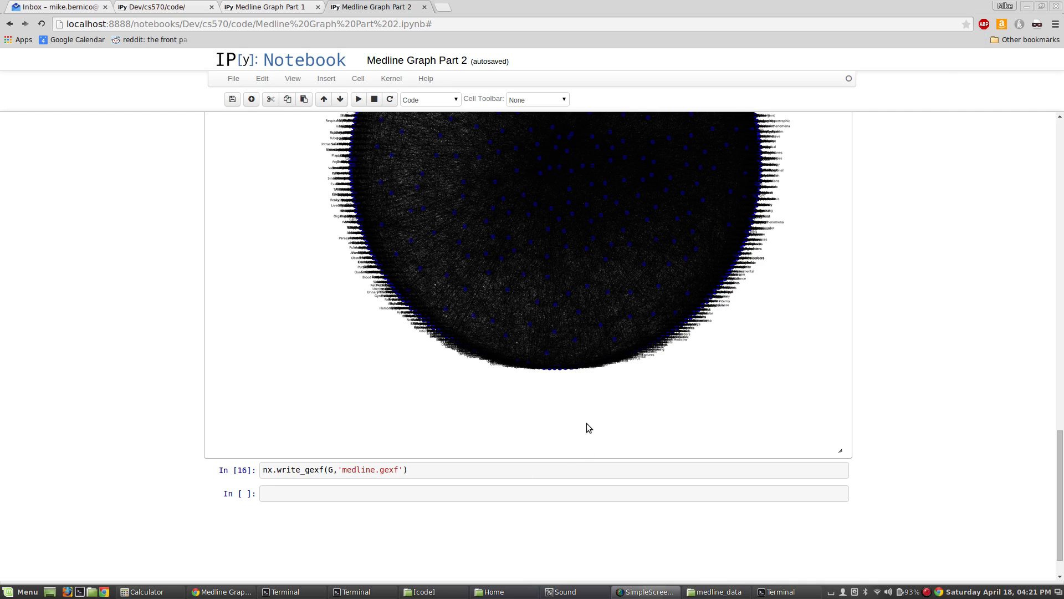
pyautogui.moveTo(781, 591)
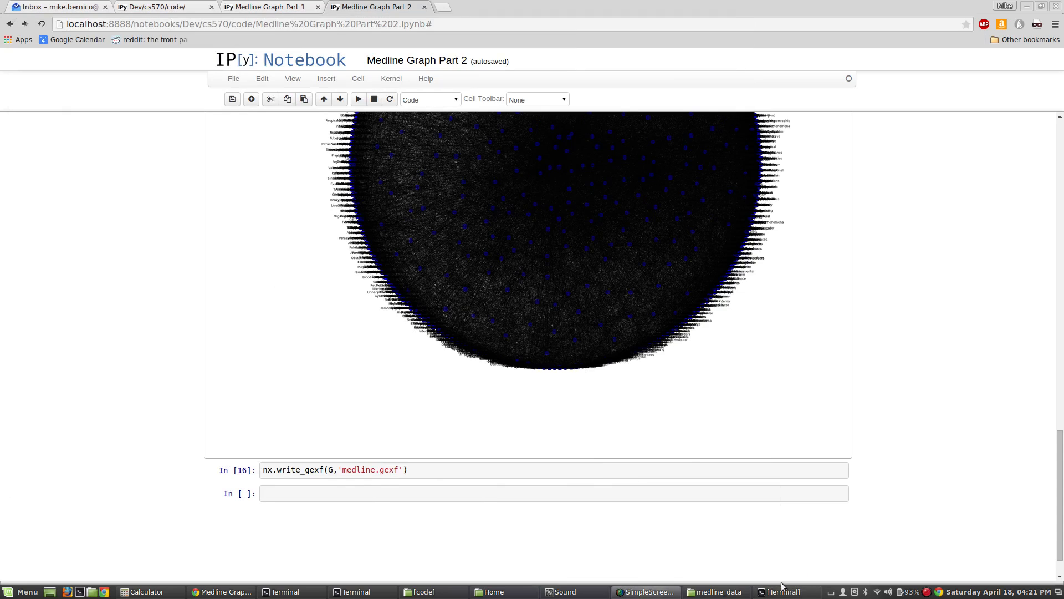
pyautogui.moveTo(360, 591)
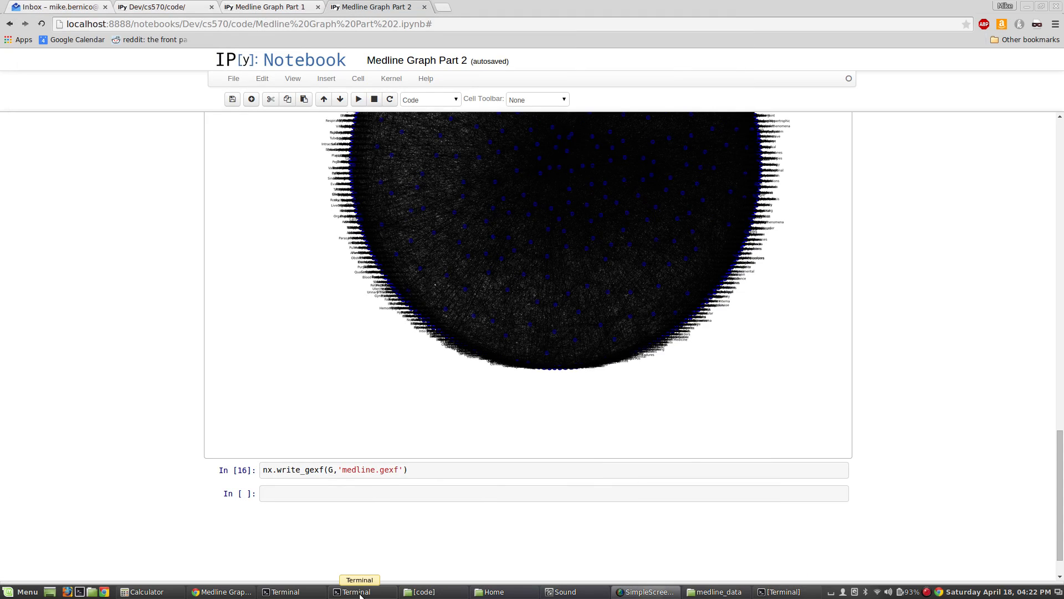
pyautogui.click(355, 591)
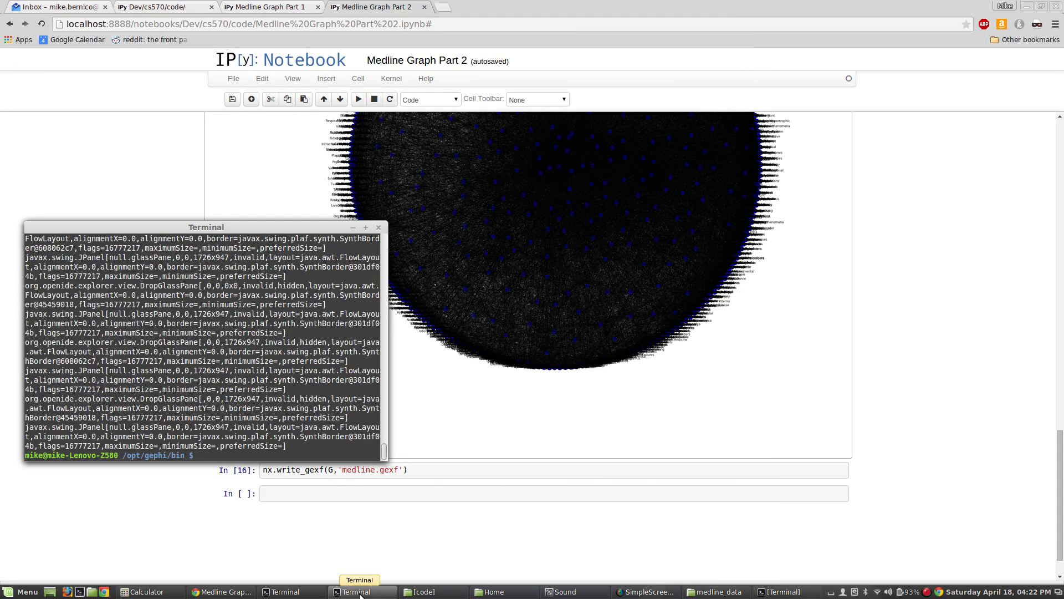
pyautogui.write('./gephi')
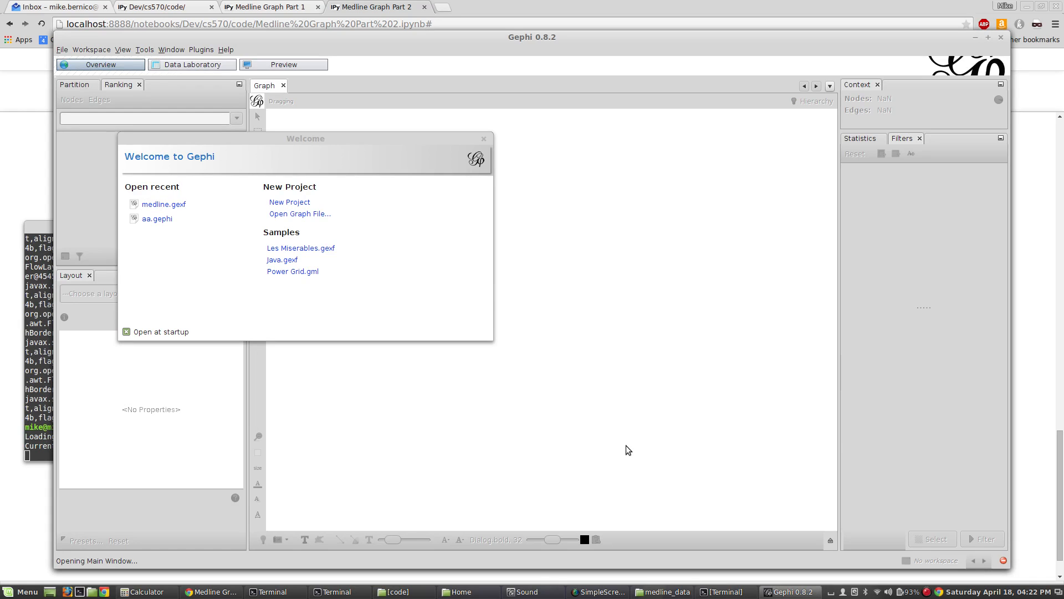
pyautogui.click(483, 139)
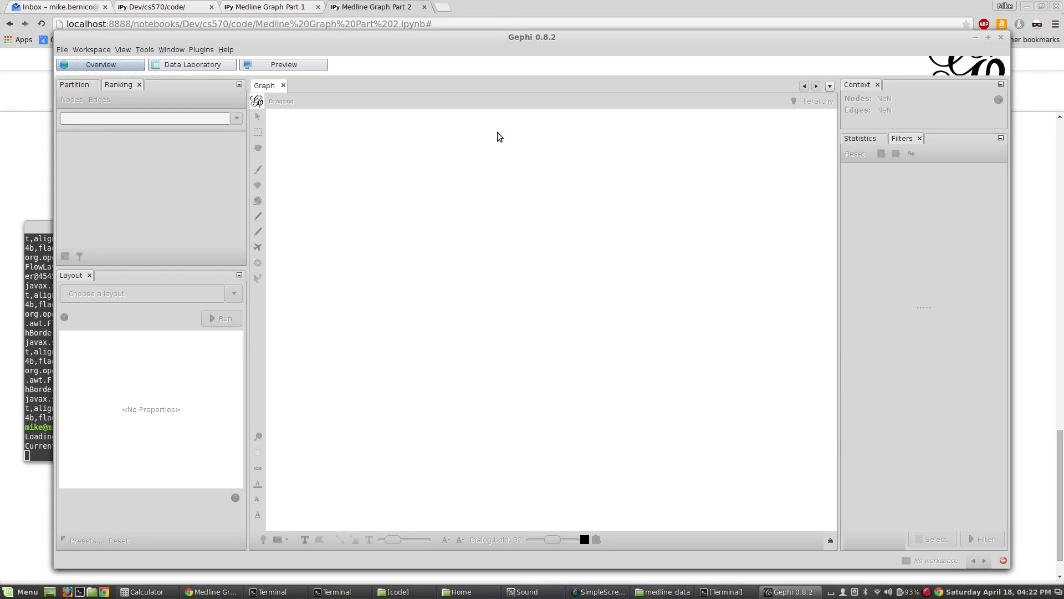
pyautogui.click(988, 37)
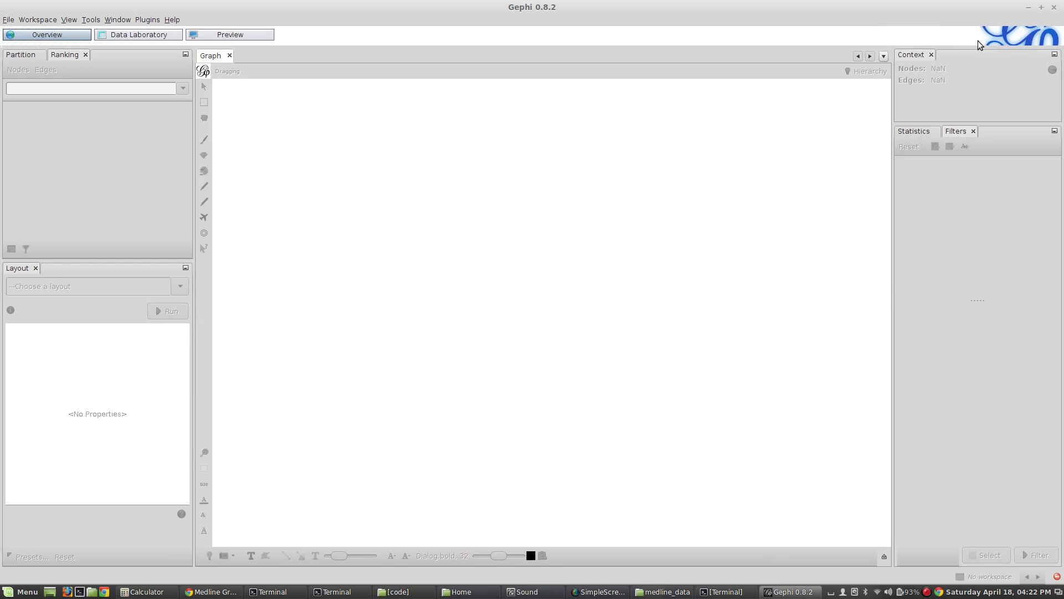
pyautogui.moveTo(302, 218)
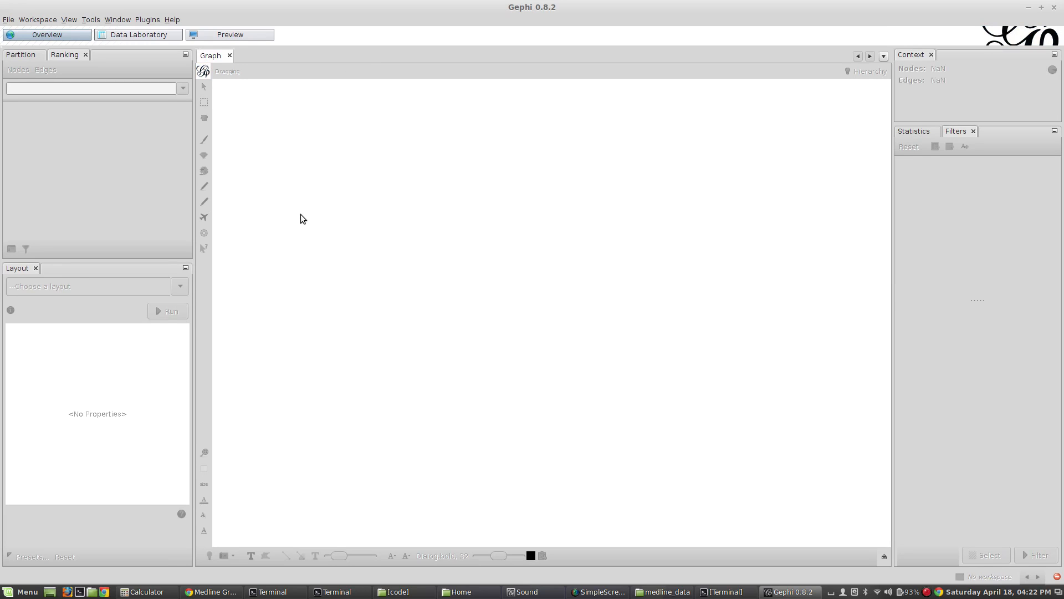
pyautogui.moveTo(13, 19)
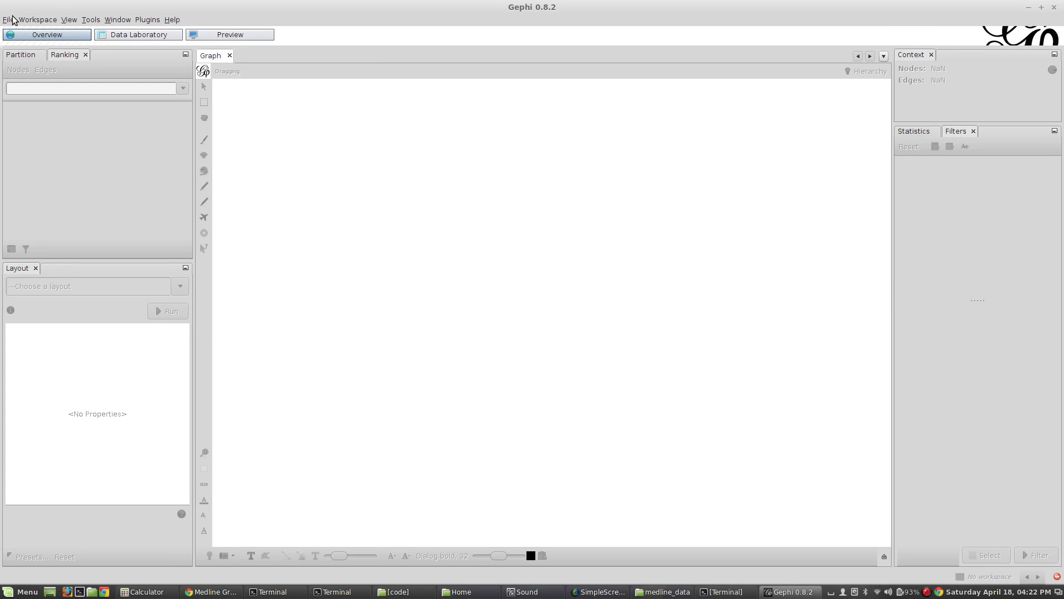
# - Import medline.gexf from the code folder as an undirected graph of 3194 nodes and 26916 edges
pyautogui.click(9, 19)
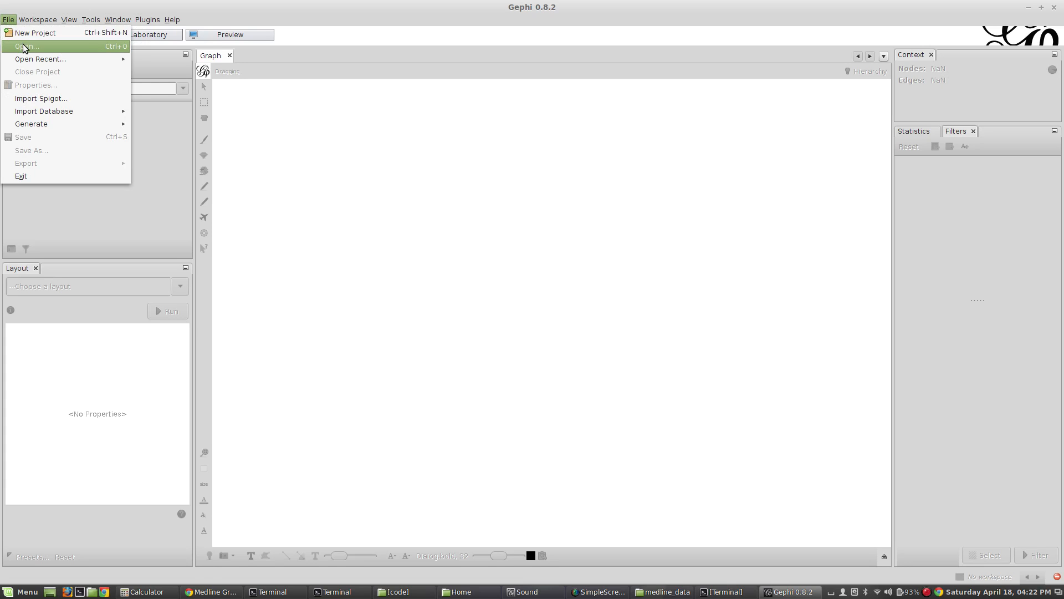
pyautogui.click(25, 46)
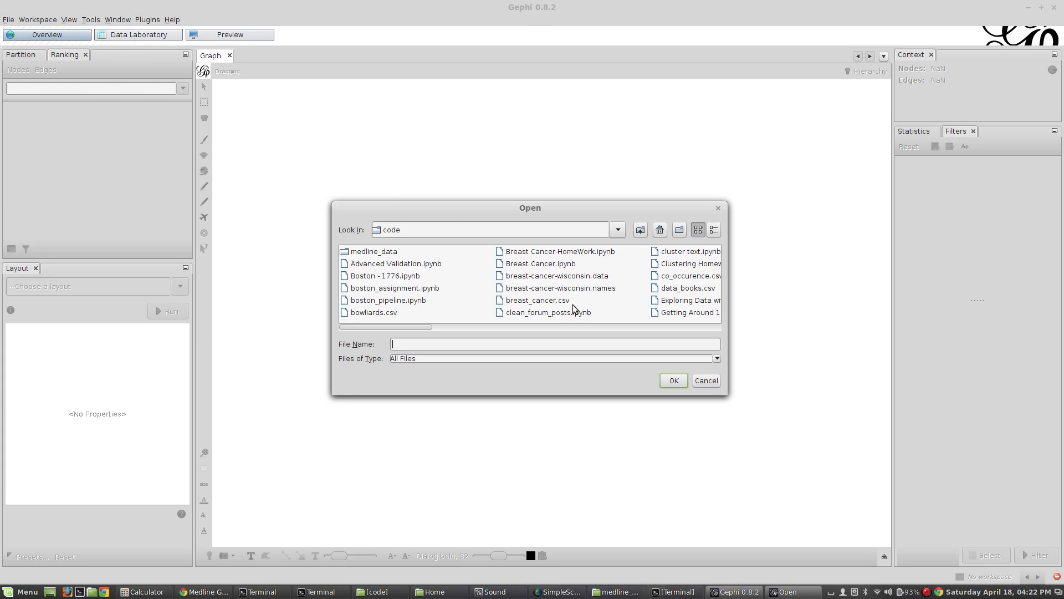
pyautogui.moveTo(568, 325)
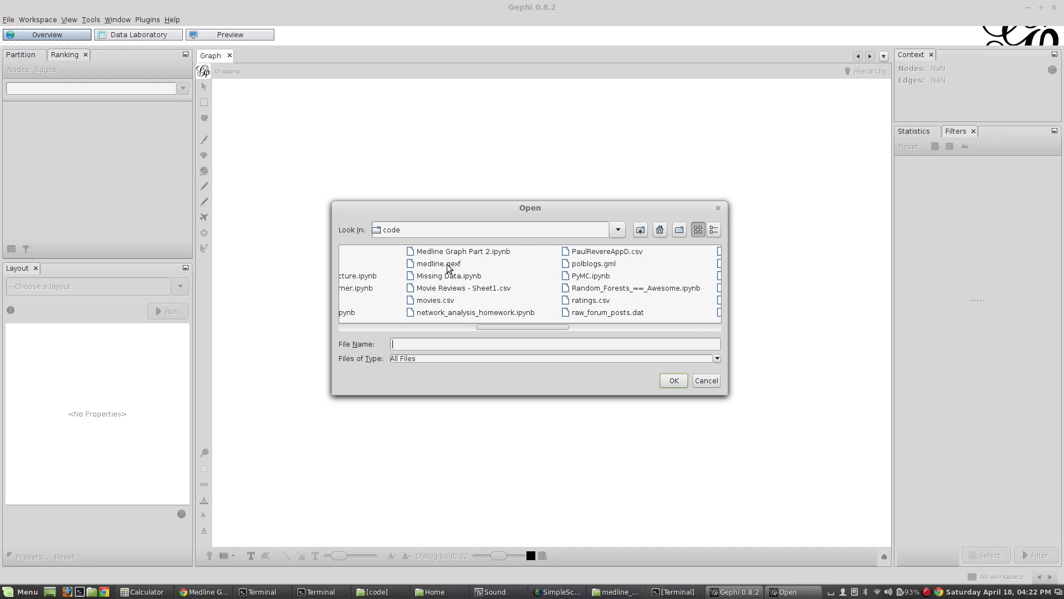
pyautogui.click(438, 263)
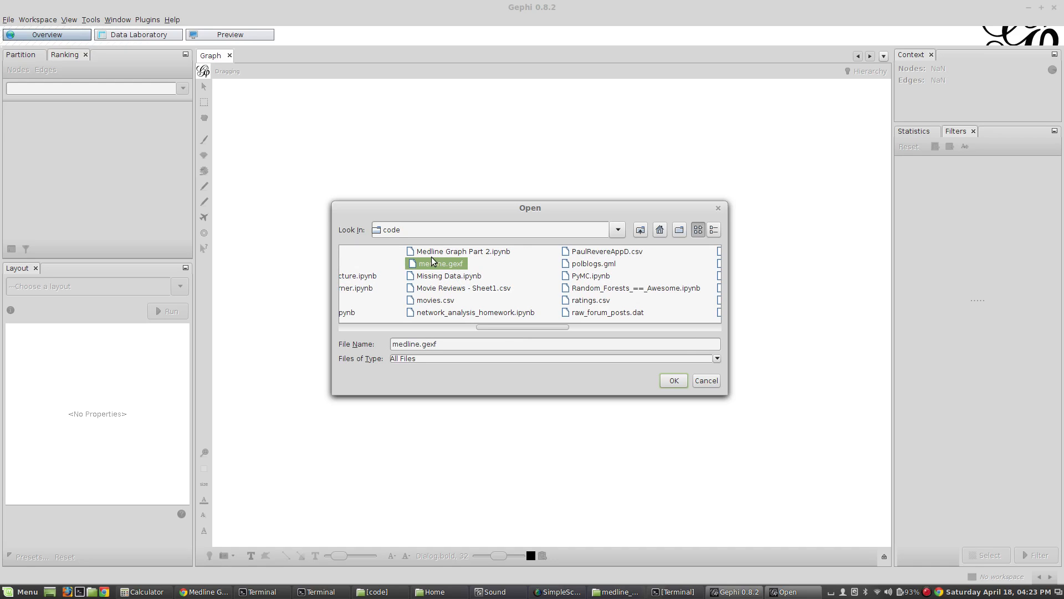
pyautogui.moveTo(479, 317)
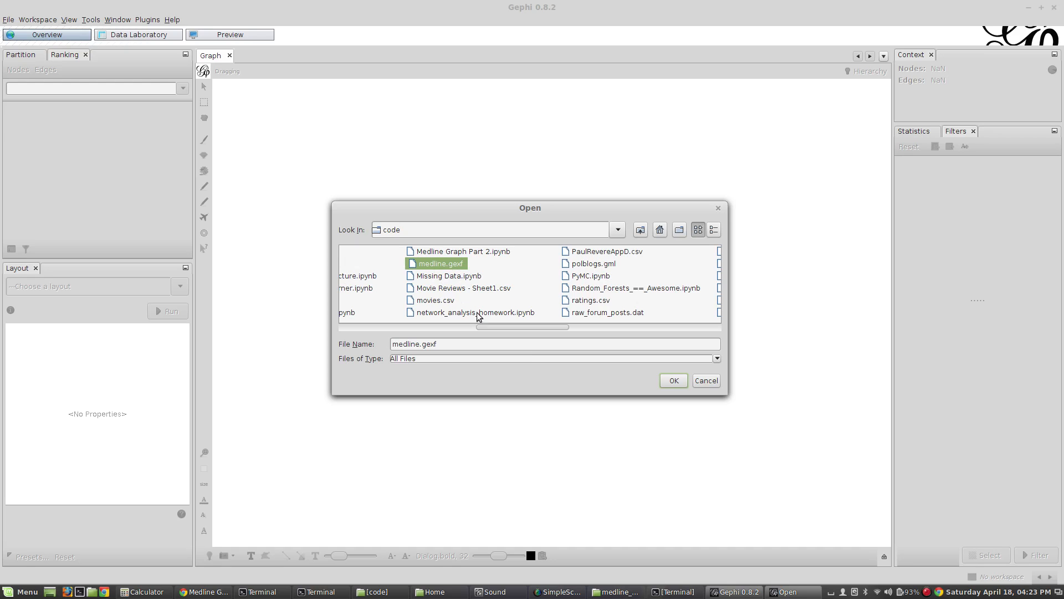
pyautogui.moveTo(657, 391)
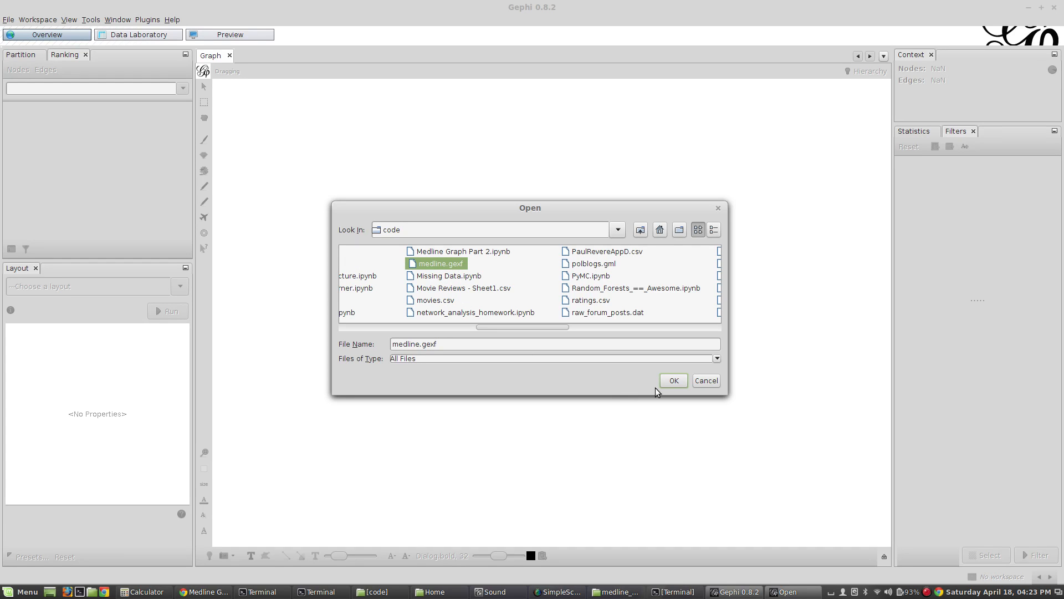
pyautogui.moveTo(673, 380)
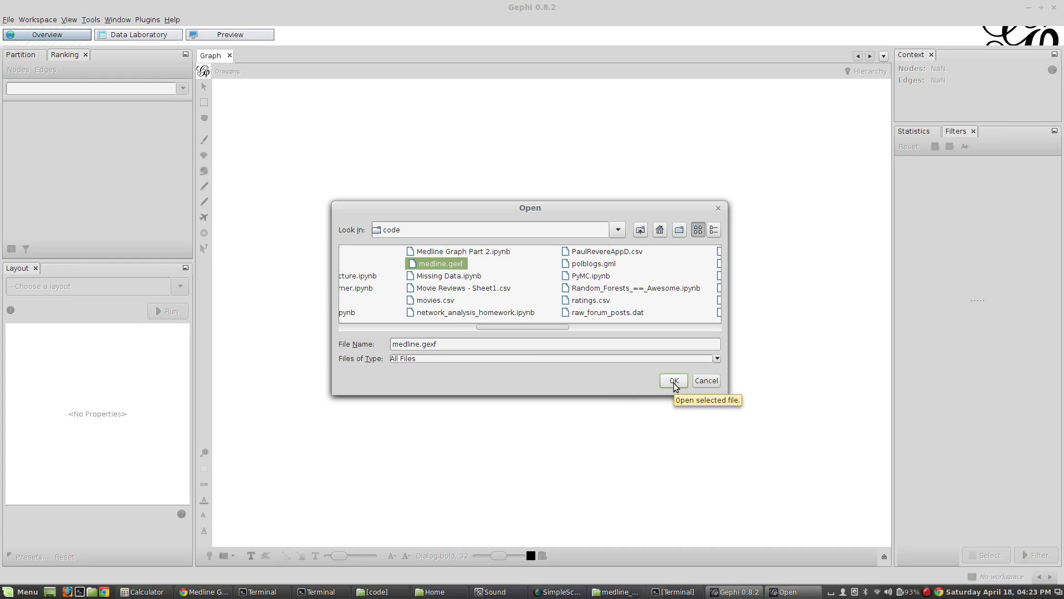
pyautogui.click(674, 380)
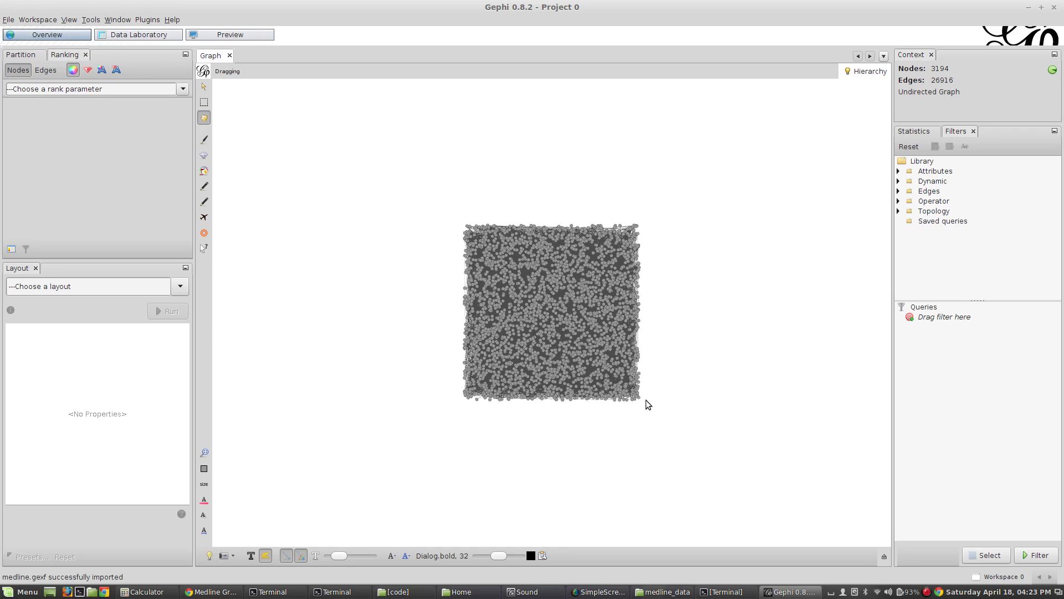
pyautogui.moveTo(727, 359)
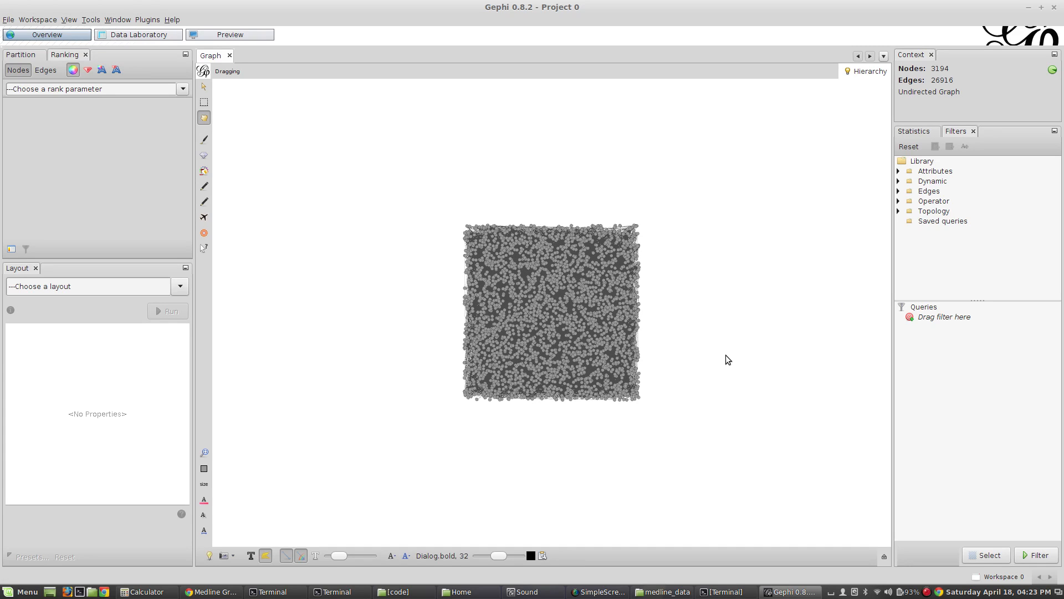
pyautogui.moveTo(793, 337)
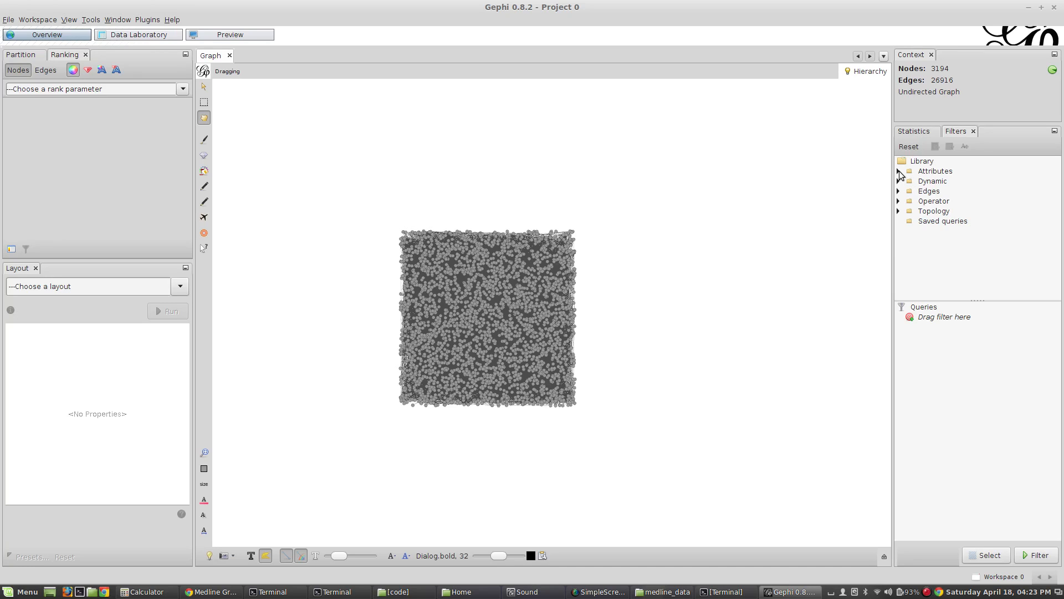
# - Apply a Degree Range topology filter leaving 217 nodes and 3892 edges visible
pyautogui.click(900, 170)
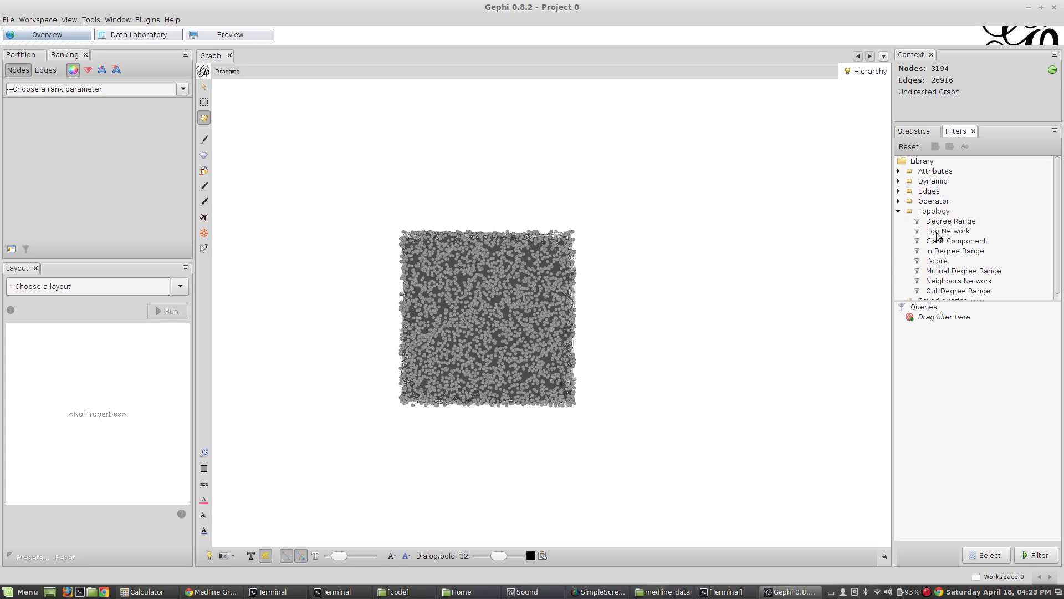
pyautogui.click(950, 221)
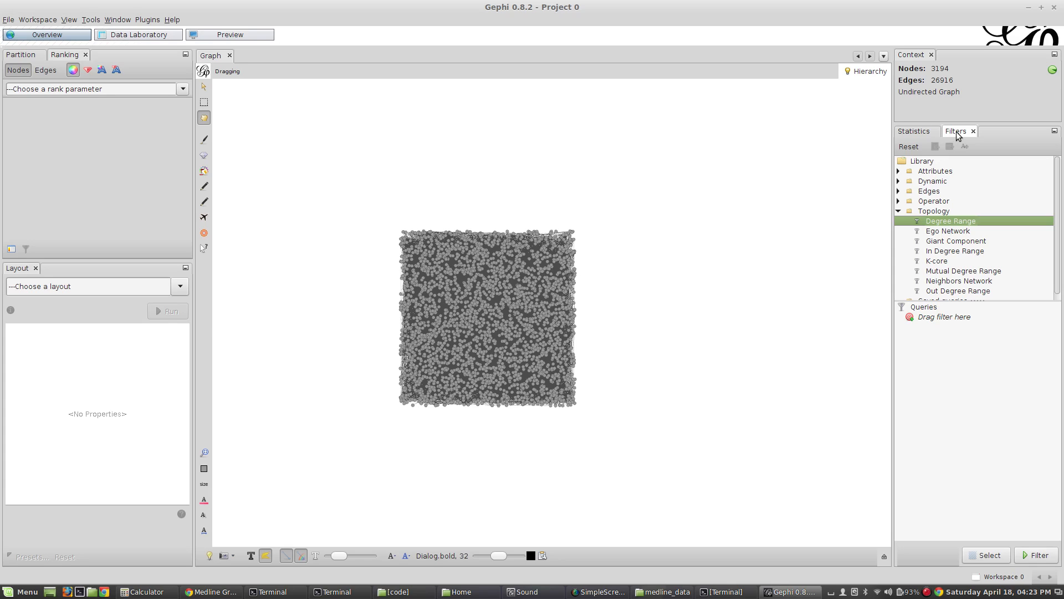
pyautogui.moveTo(950, 224)
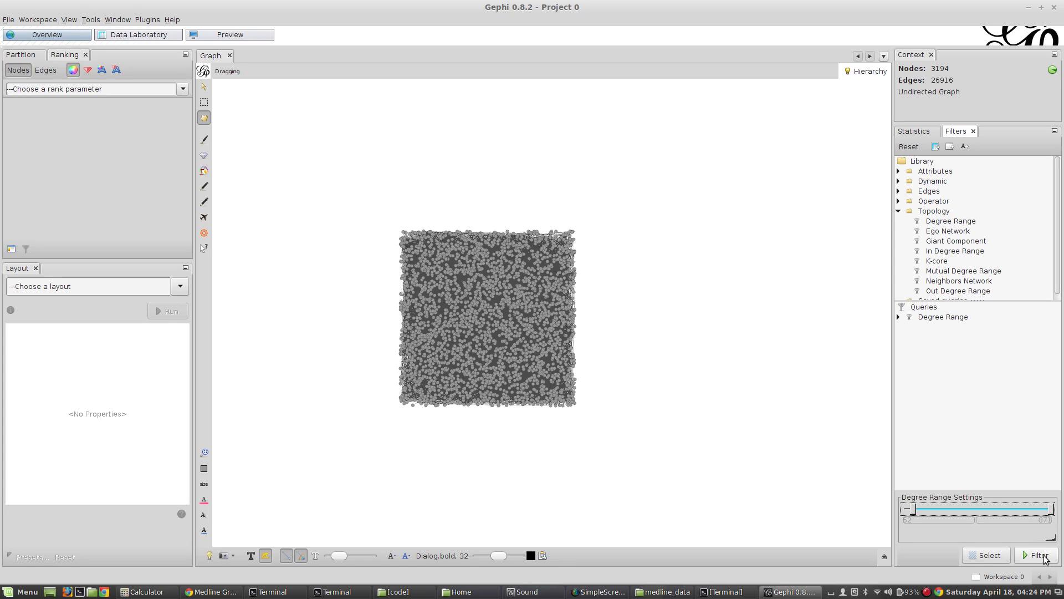
pyautogui.click(1035, 554)
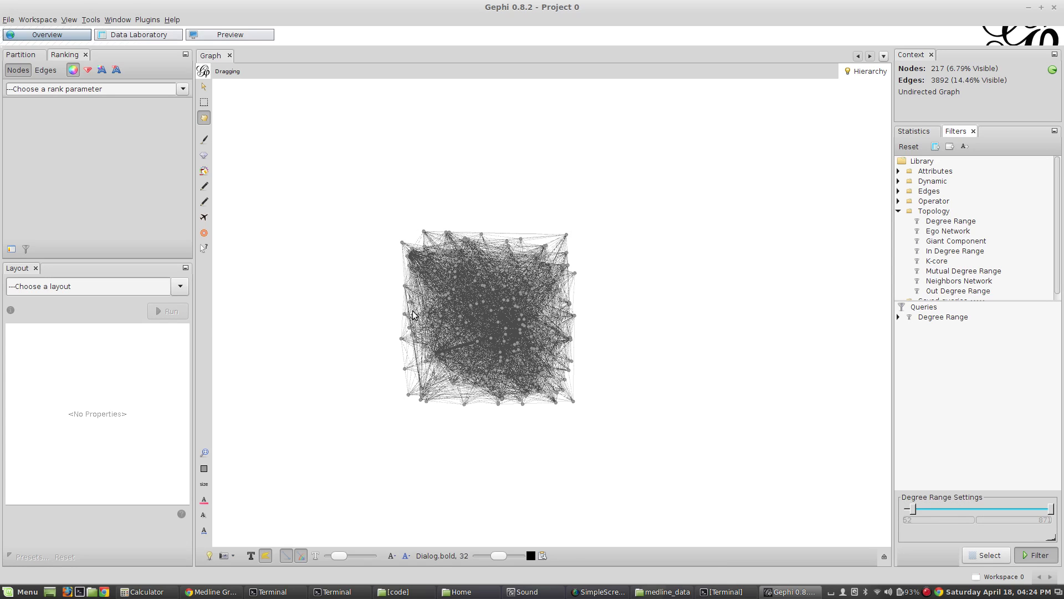
pyautogui.moveTo(397, 308)
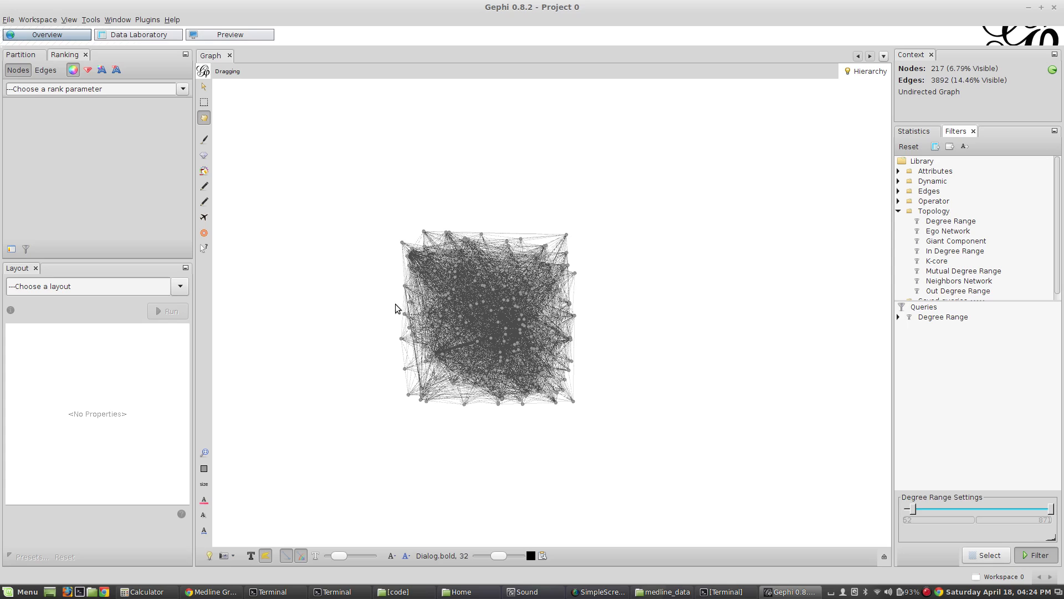
# - Run the Fruchterman Reingold layout until nodes spread into a circle, then display node labels
pyautogui.click(95, 286)
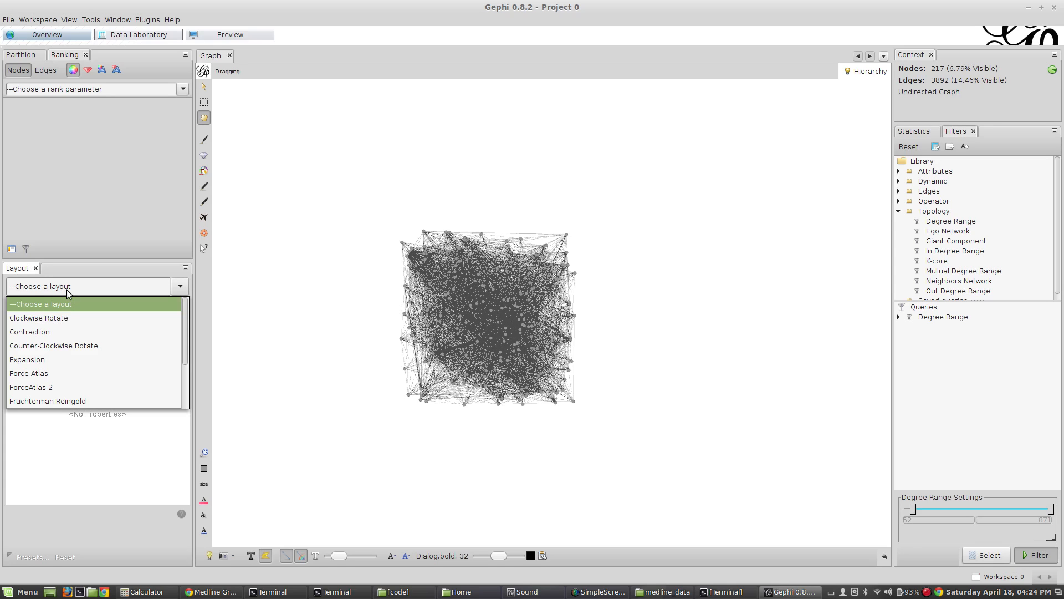
pyautogui.moveTo(60, 400)
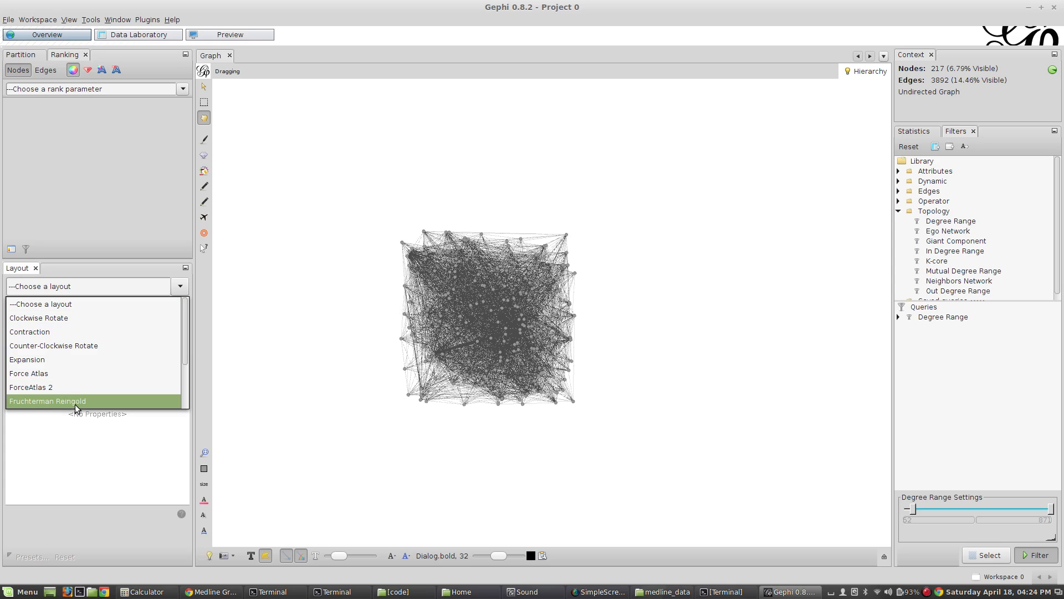
pyautogui.moveTo(87, 407)
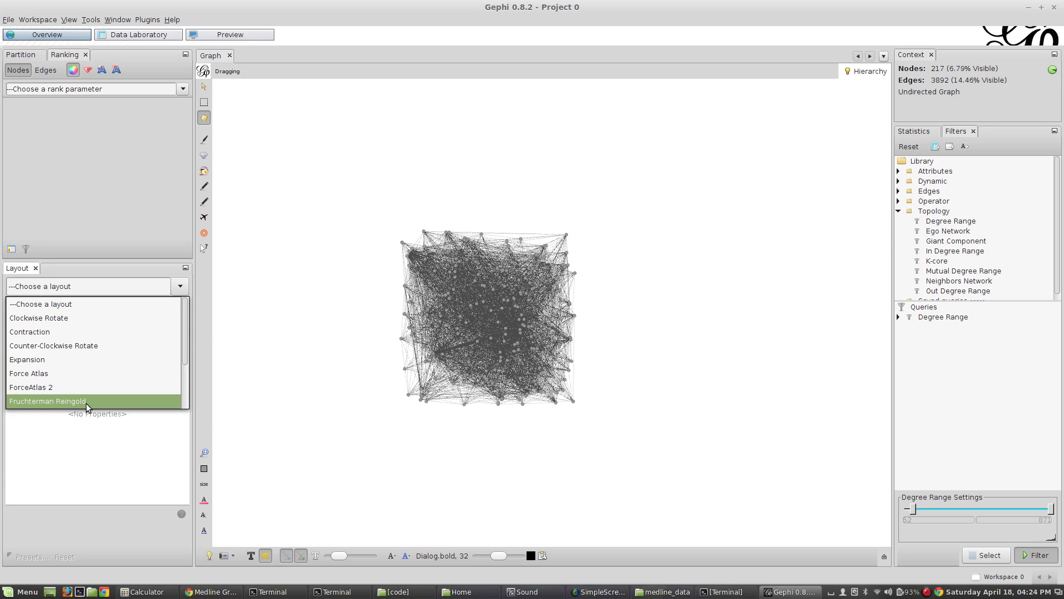
pyautogui.click(48, 400)
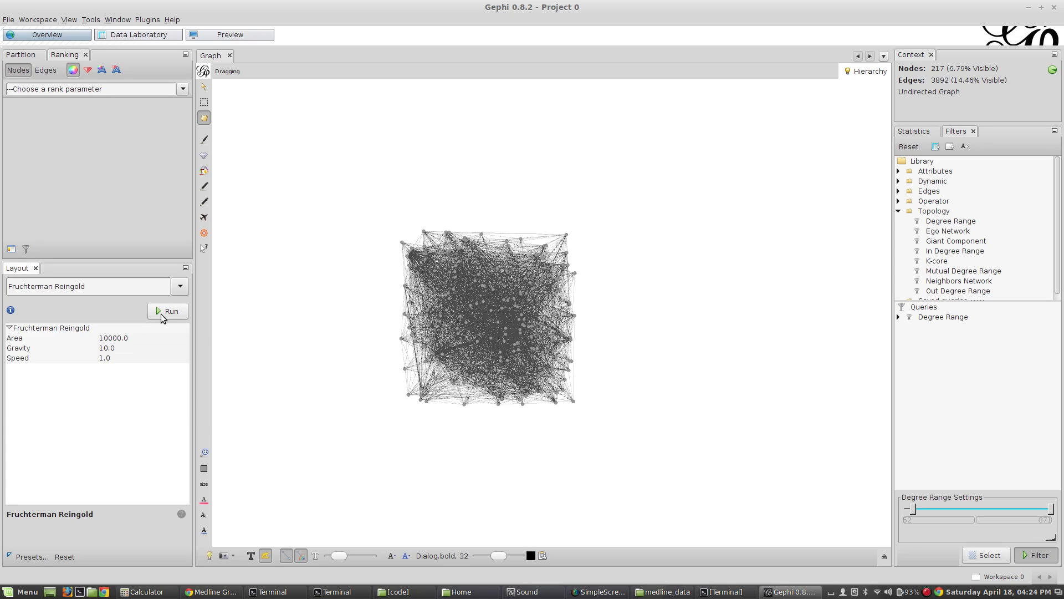
pyautogui.click(168, 311)
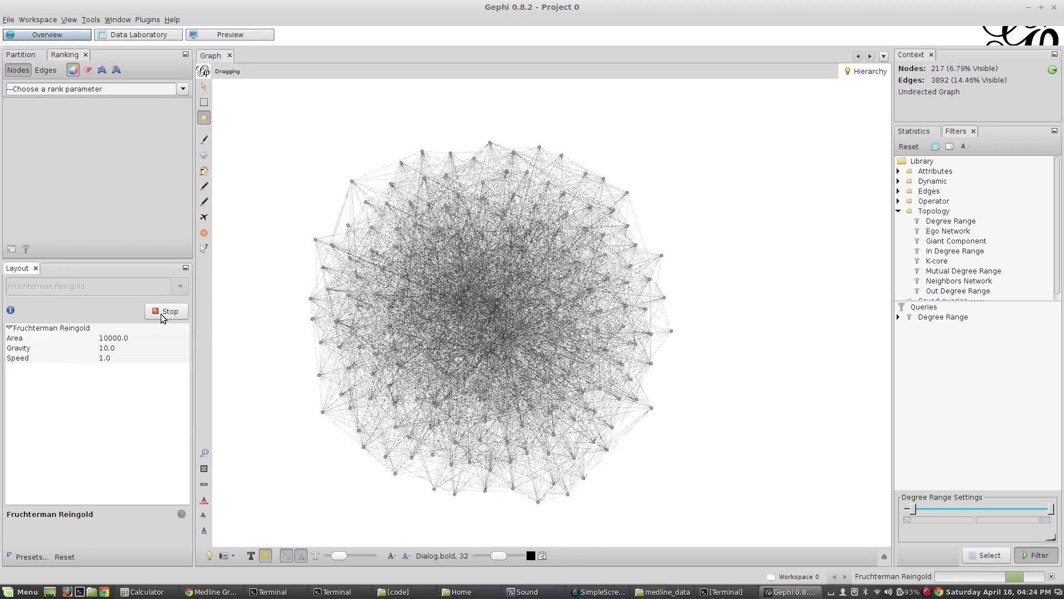
pyautogui.click(166, 310)
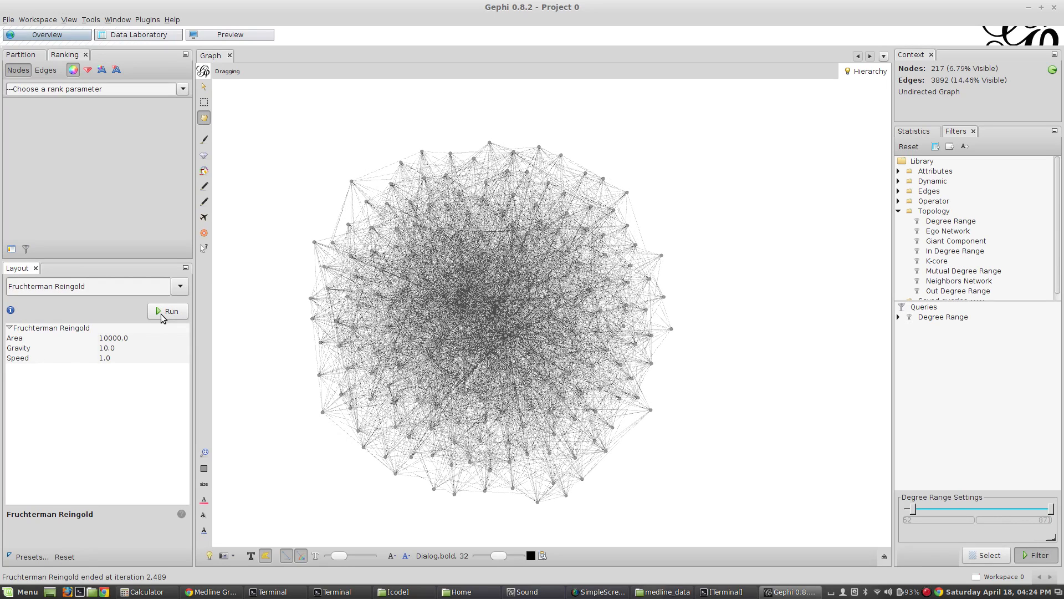
pyautogui.moveTo(716, 341)
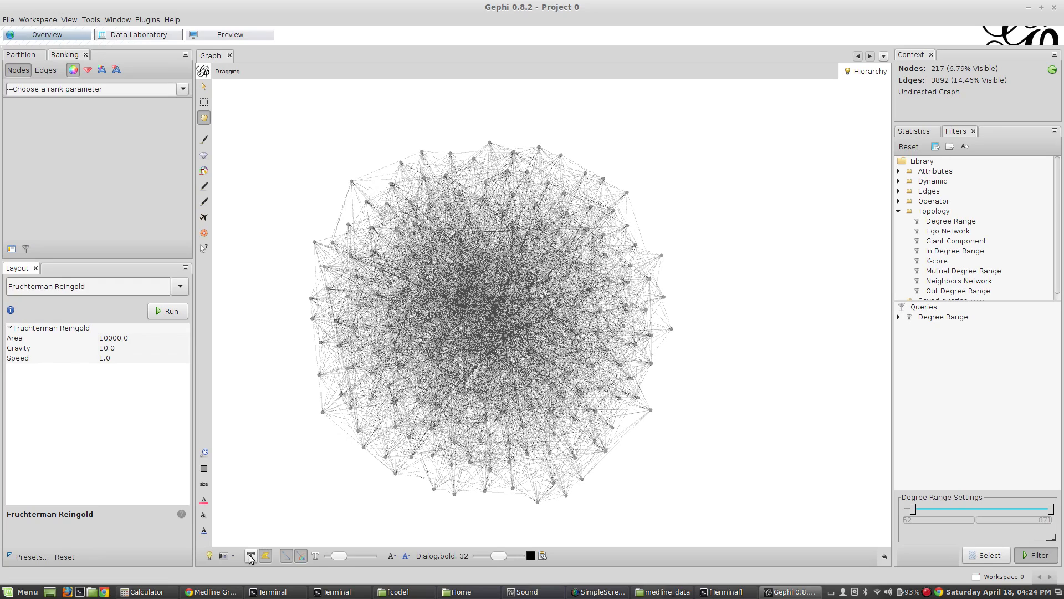
pyautogui.click(251, 556)
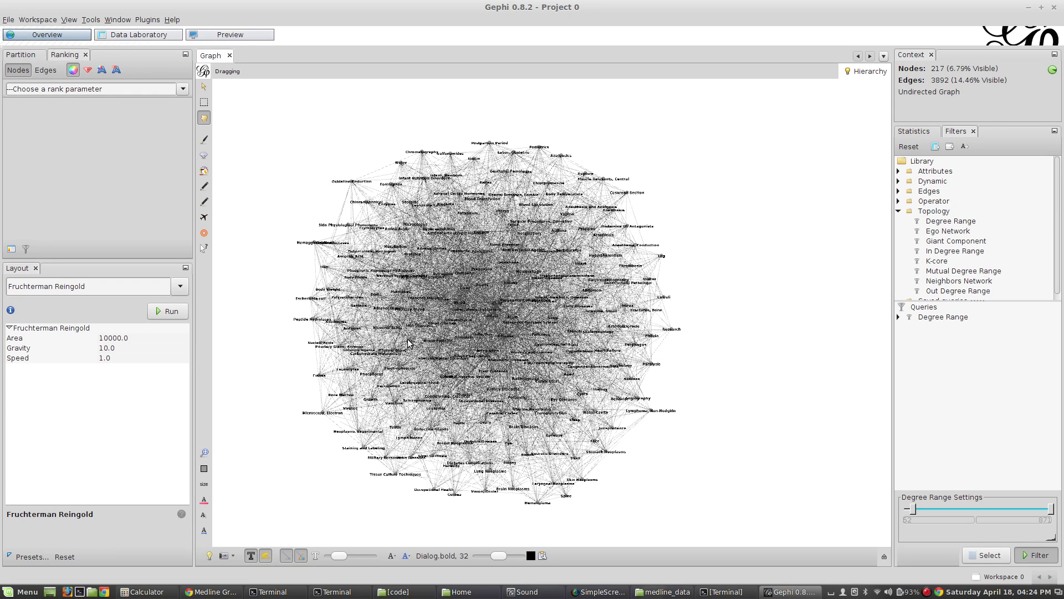
pyautogui.scroll(3)
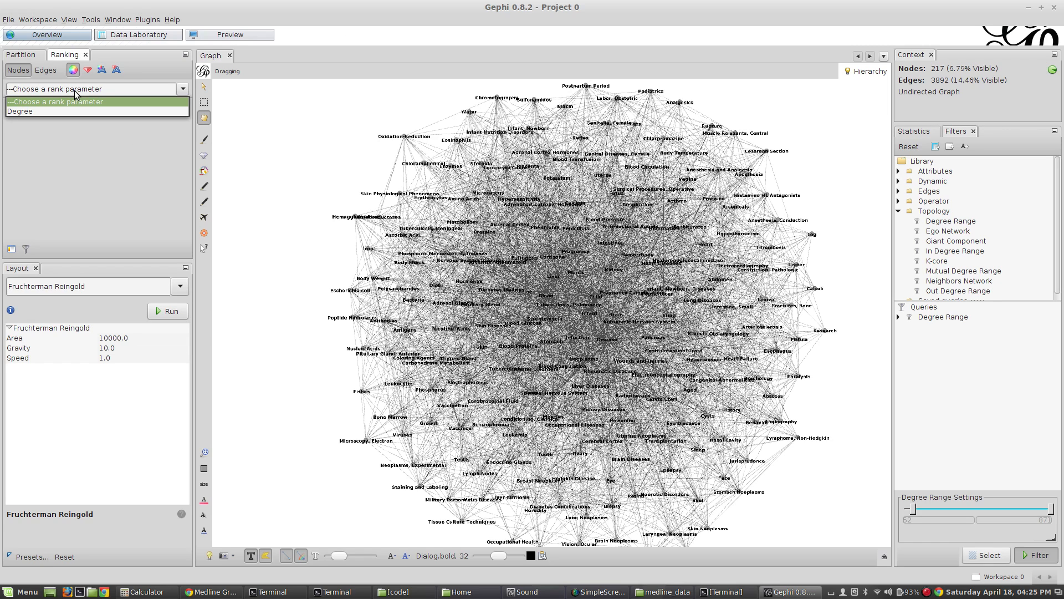
# - Colour nodes by Degree ranking and zoom in until term labels are readable
pyautogui.click(48, 111)
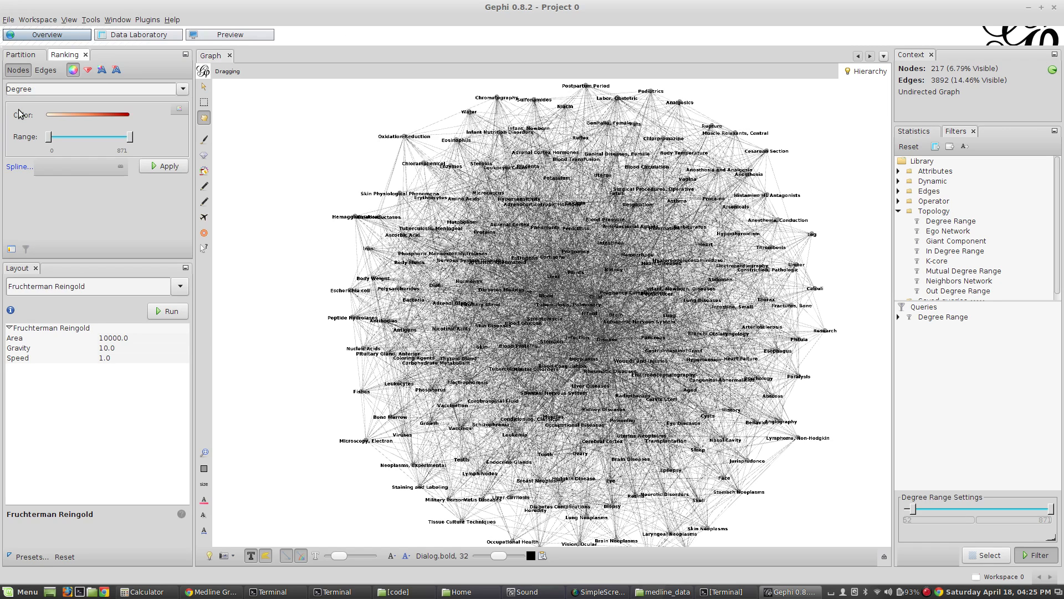
pyautogui.click(163, 165)
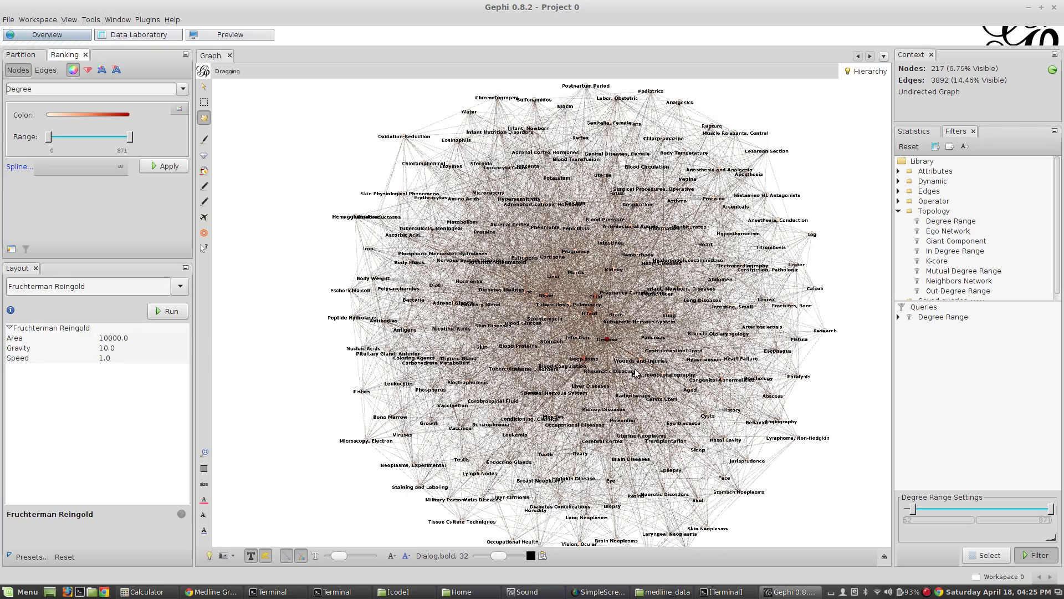
pyautogui.scroll(3)
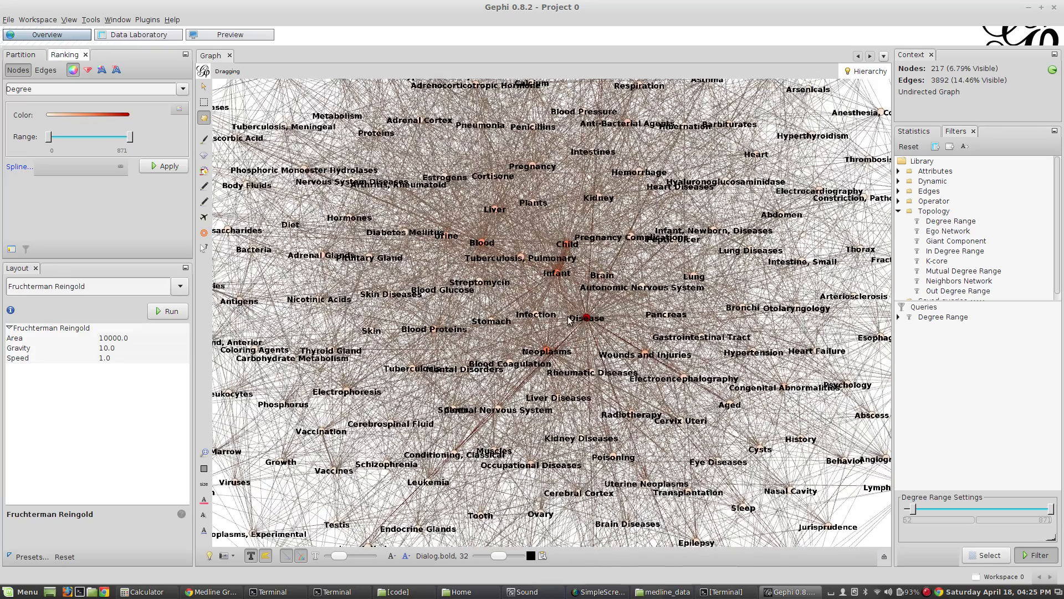
pyautogui.click(585, 317)
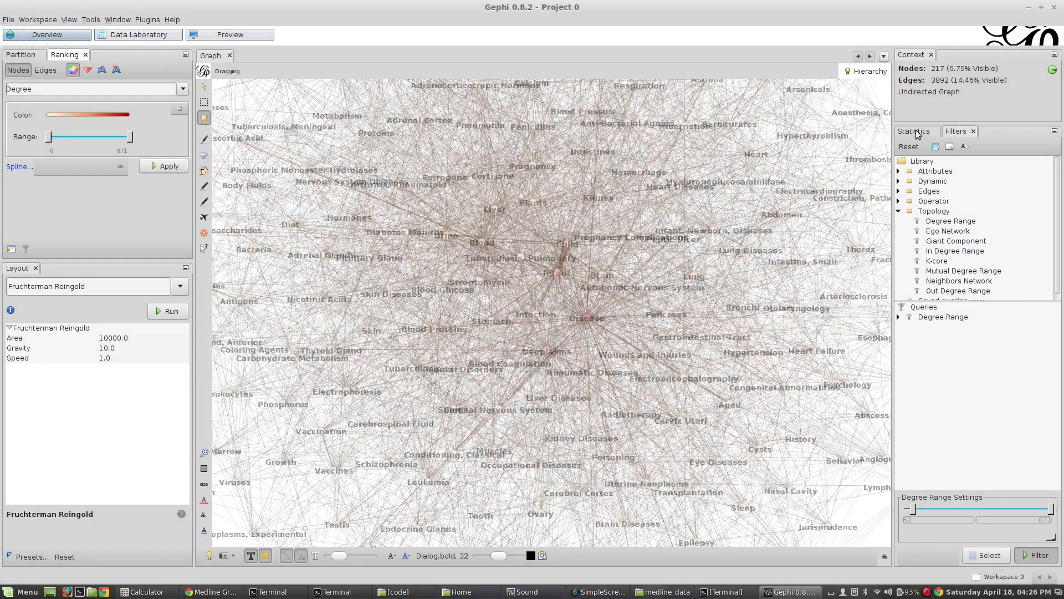
# - Compute Modularity from Statistics at resolution 0.8, yielding modularity 0.390 and 10 communities
pyautogui.click(913, 131)
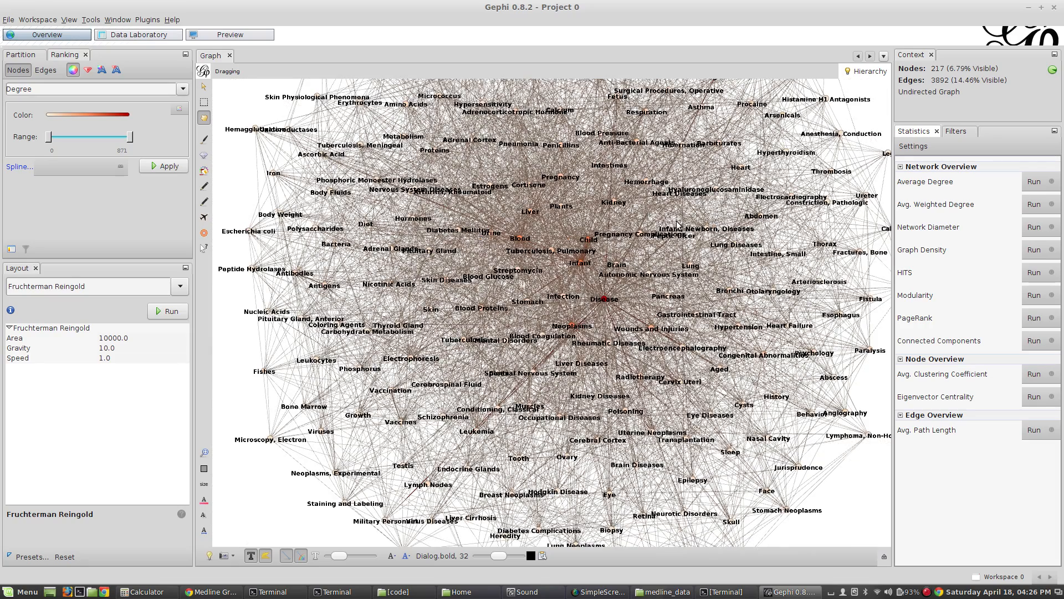
pyautogui.moveTo(757, 272)
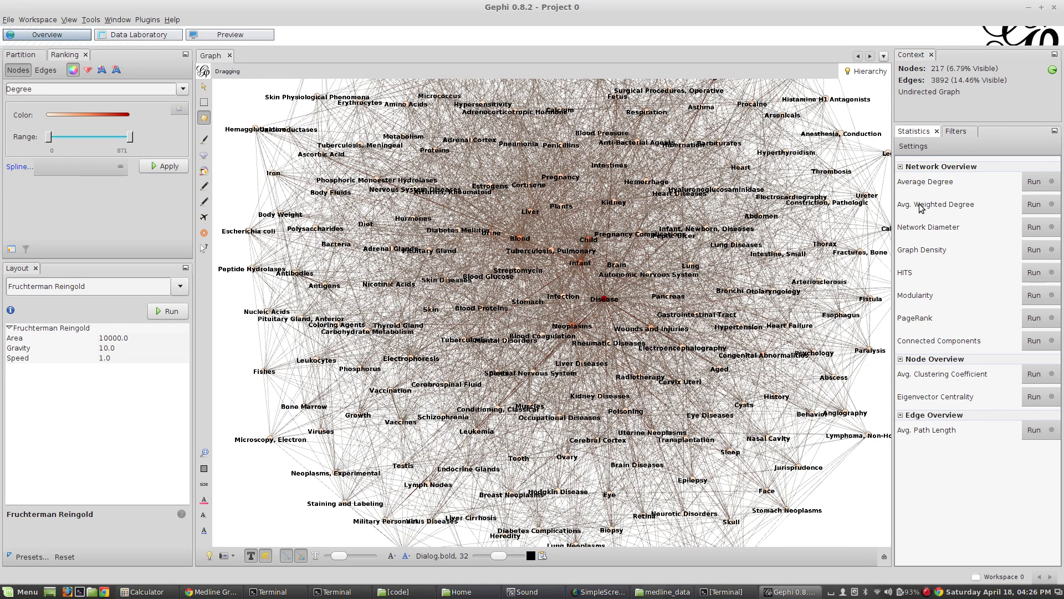
pyautogui.moveTo(965, 277)
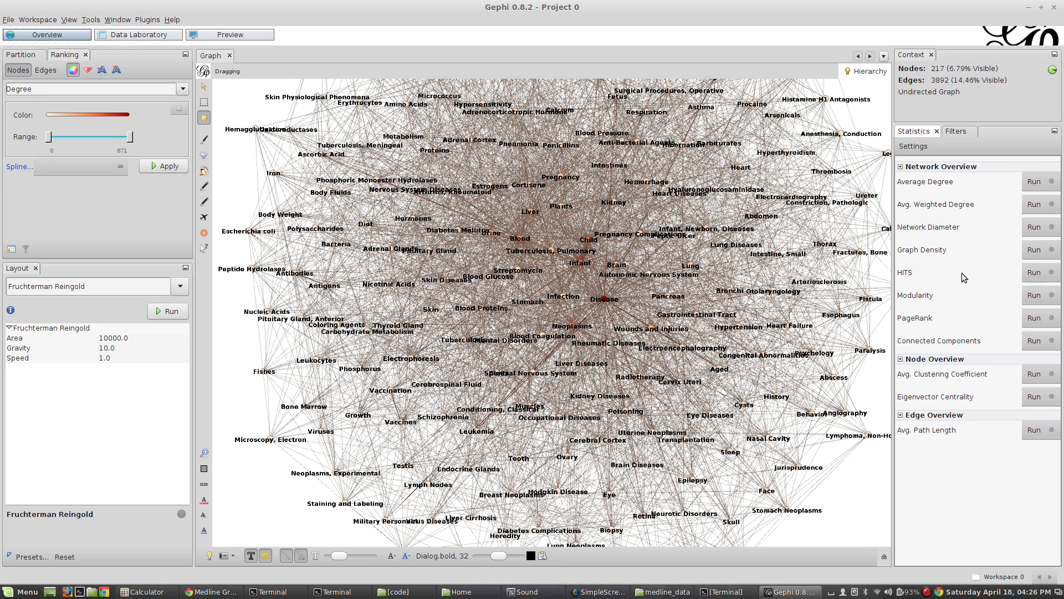
pyautogui.moveTo(936, 301)
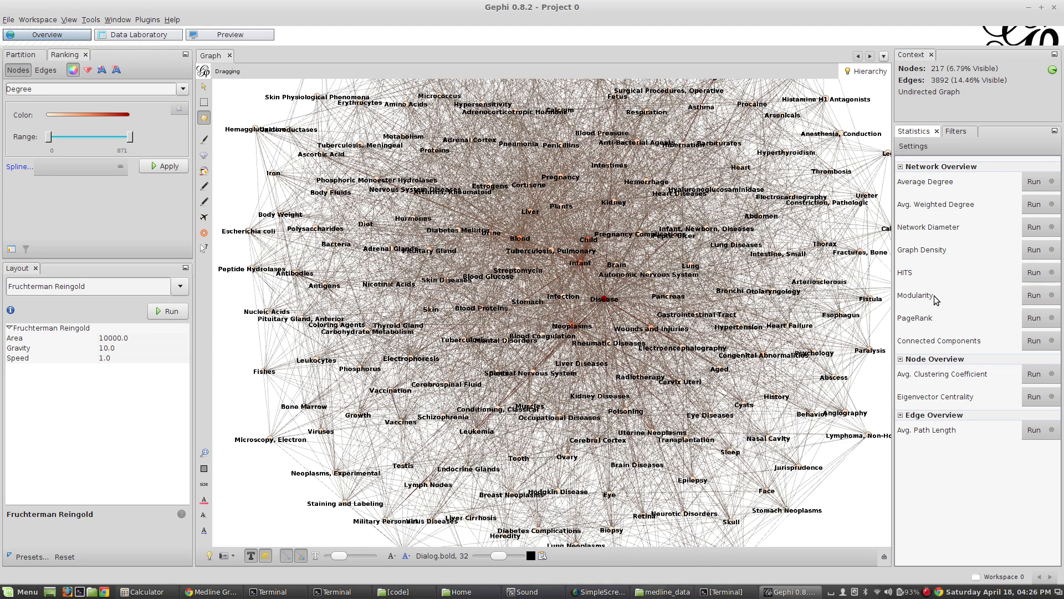
pyautogui.moveTo(1033, 295)
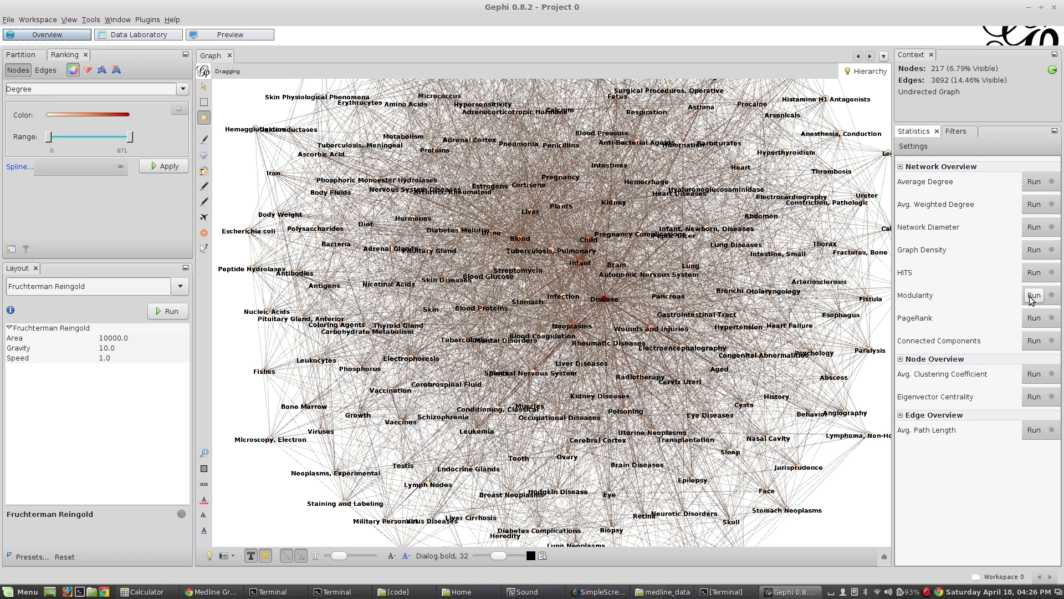
pyautogui.click(1033, 294)
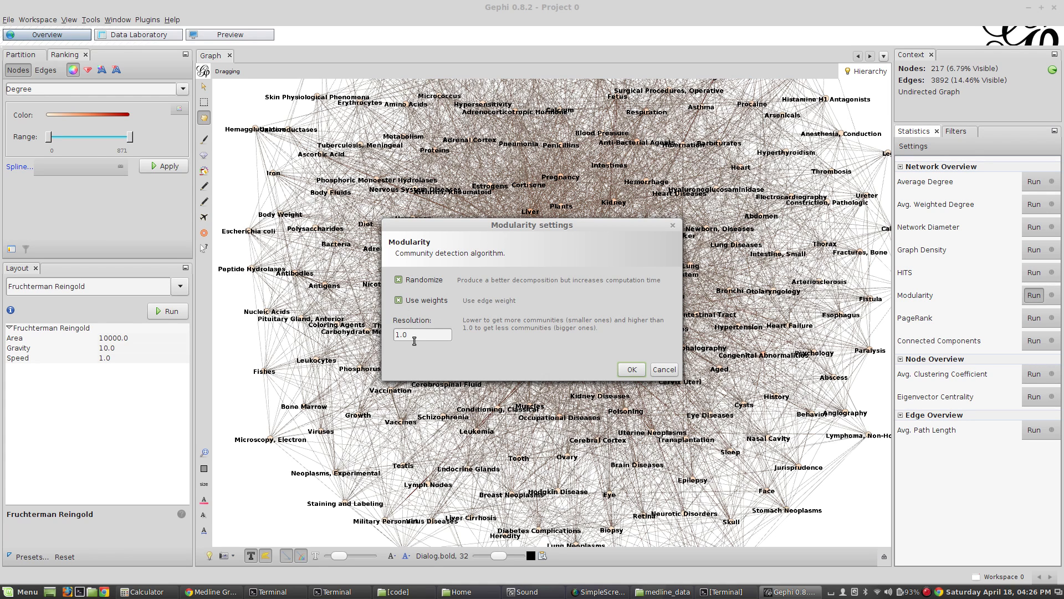
pyautogui.moveTo(422, 334)
pyautogui.write('.8')
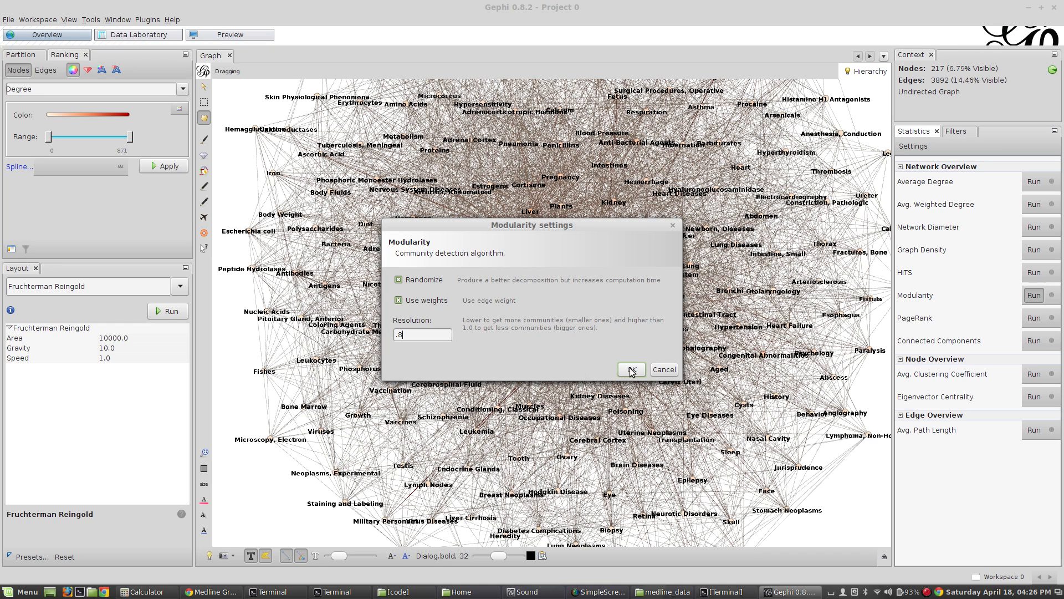
pyautogui.click(629, 369)
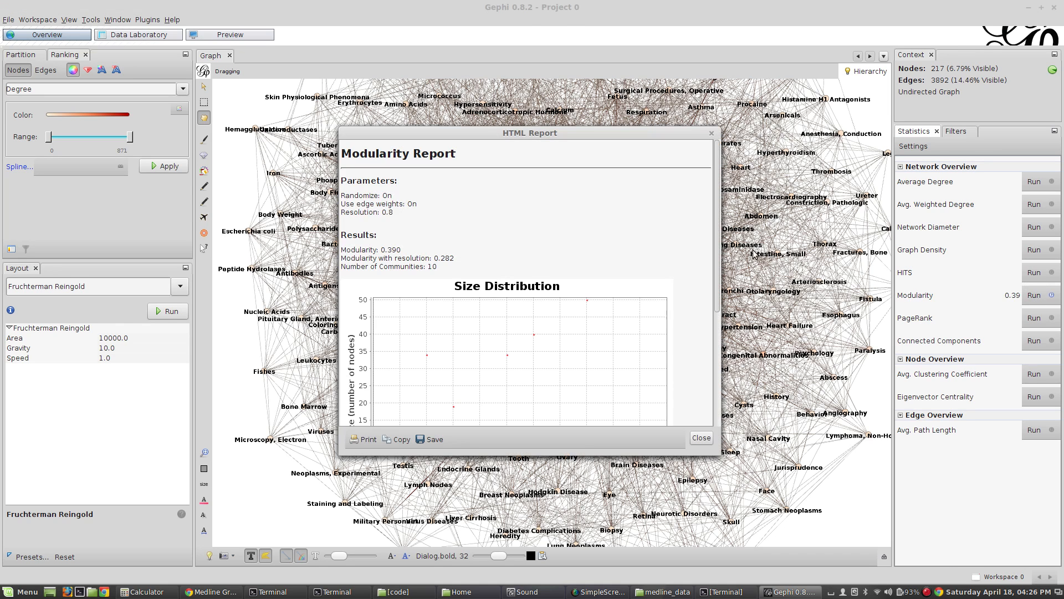
pyautogui.moveTo(410, 283)
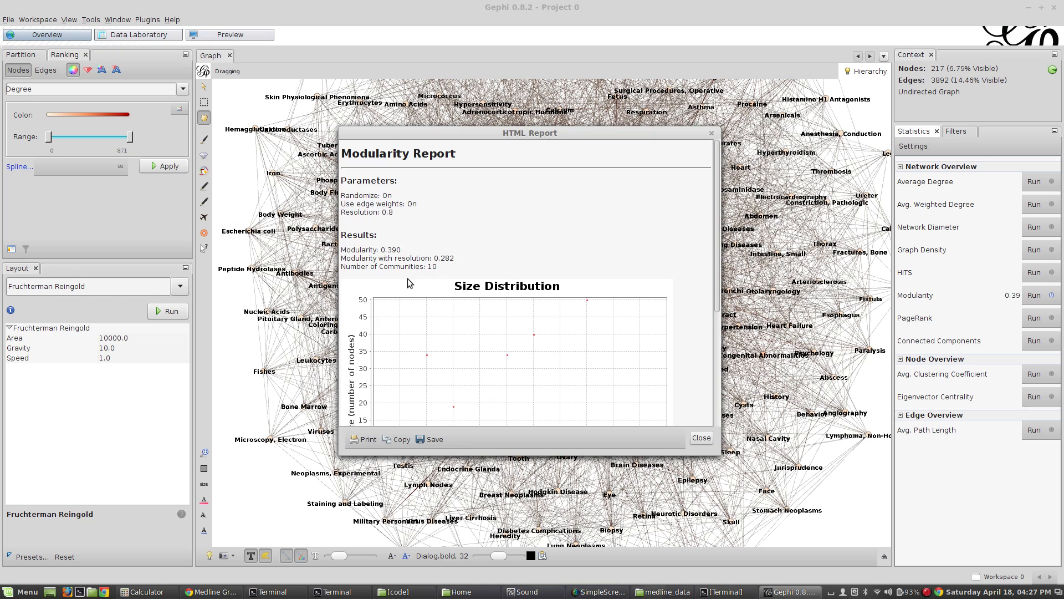
pyautogui.moveTo(473, 263)
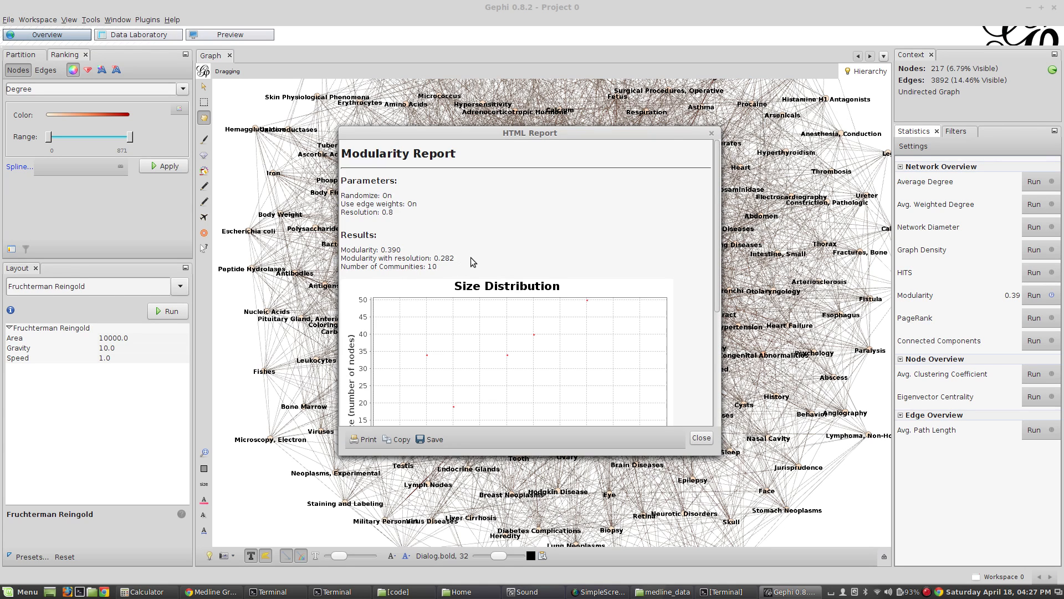
pyautogui.scroll(-3)
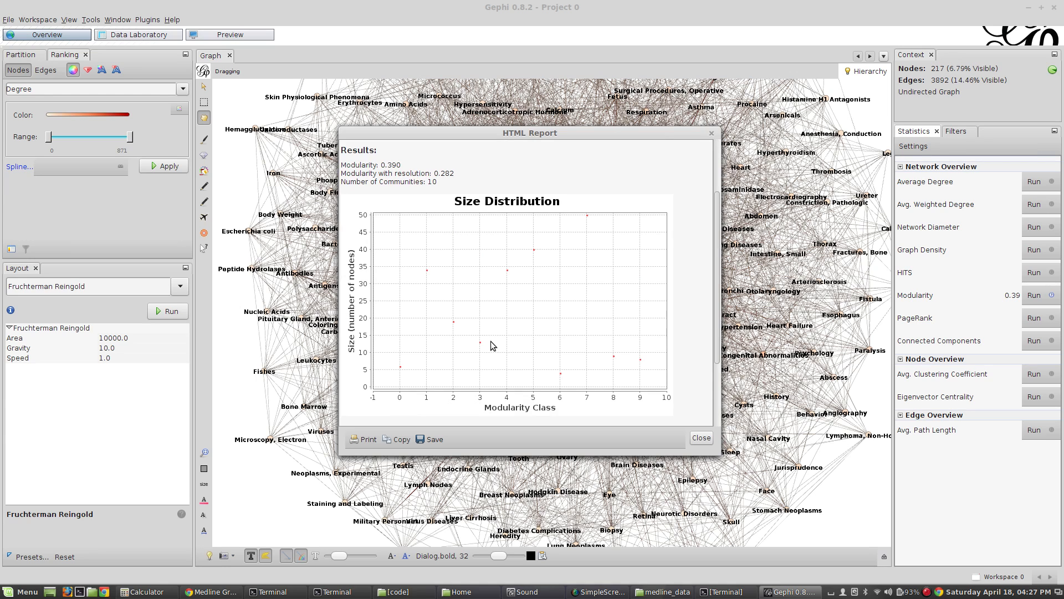
pyautogui.moveTo(589, 230)
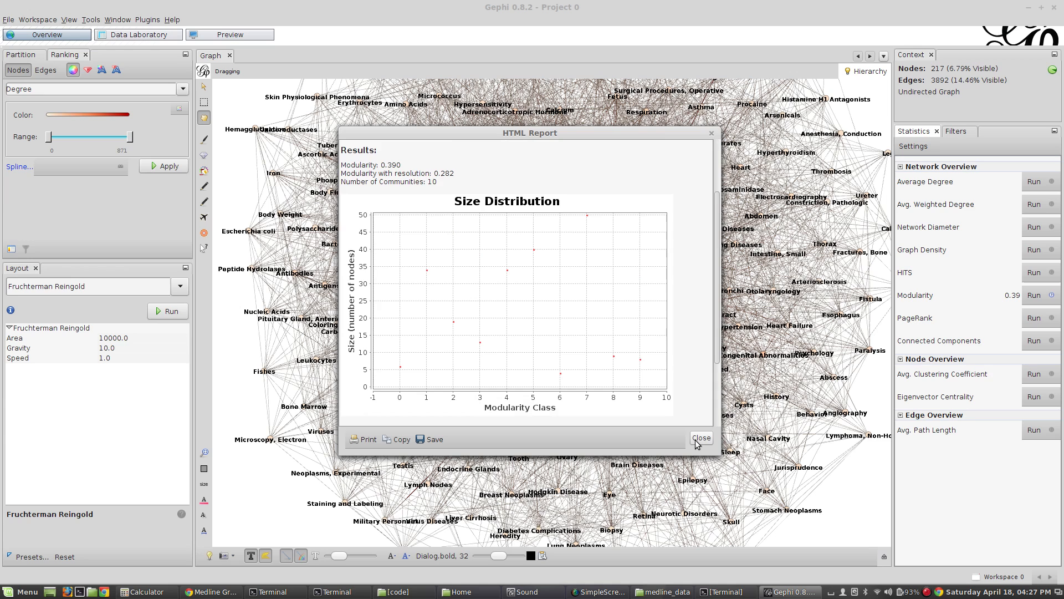
pyautogui.moveTo(655, 367)
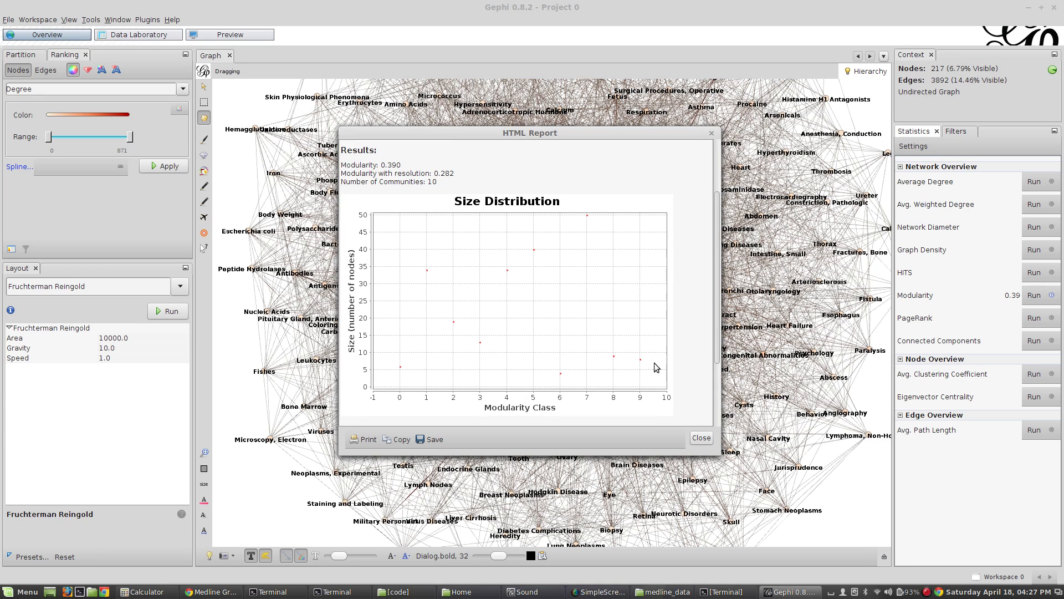
pyautogui.moveTo(703, 449)
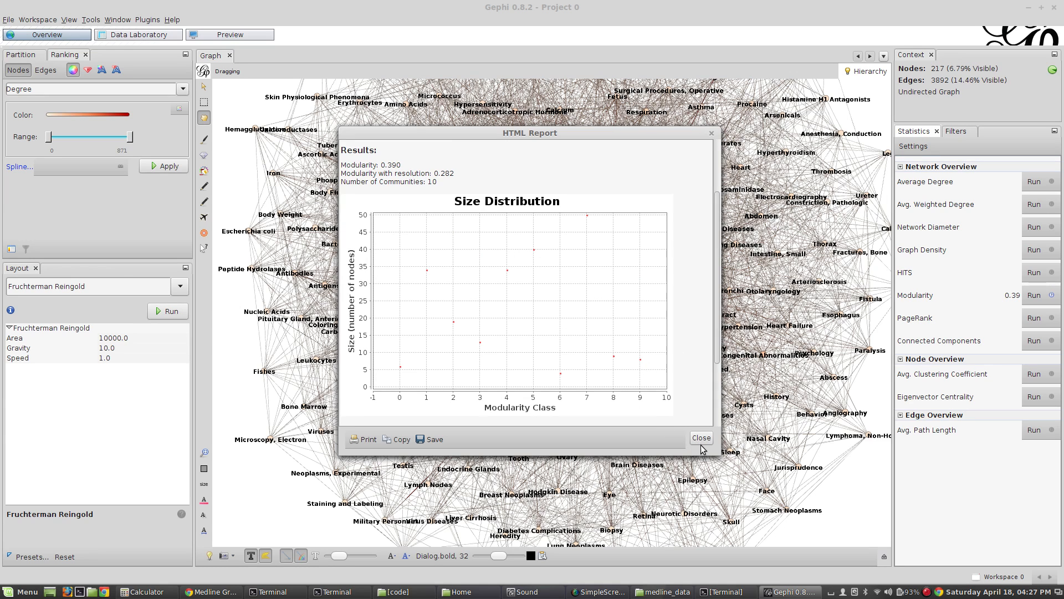
# - Partition the nodes by Modularity Class and apply its ten community colours
pyautogui.click(701, 437)
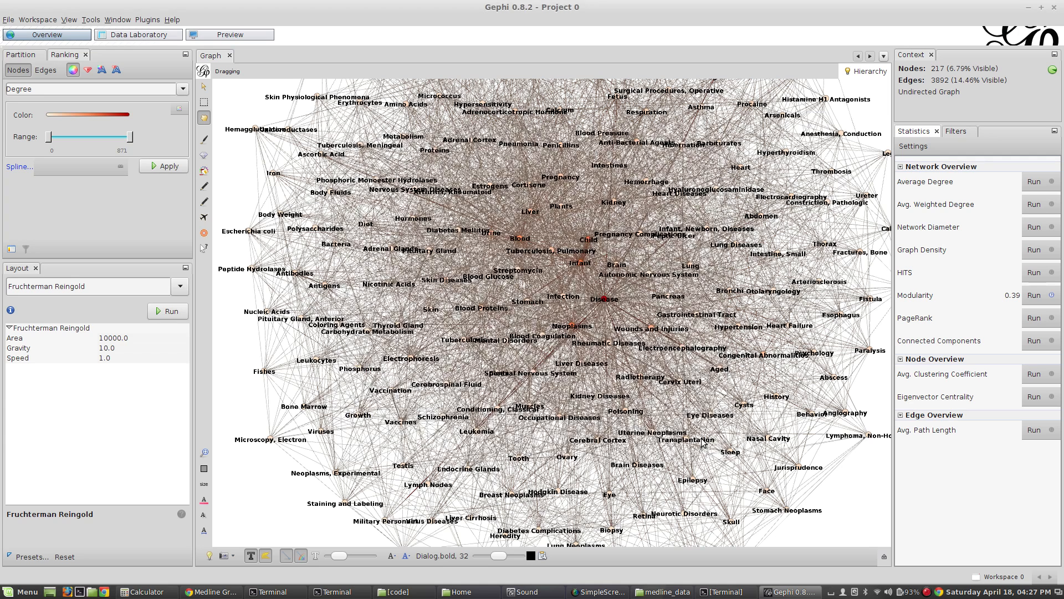
pyautogui.moveTo(869, 311)
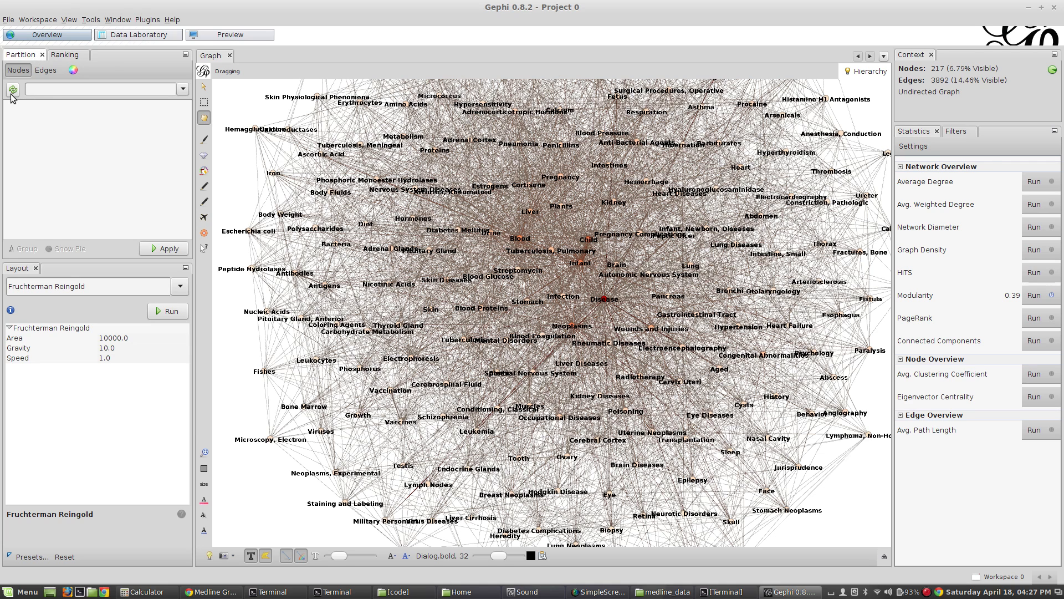
pyautogui.click(181, 89)
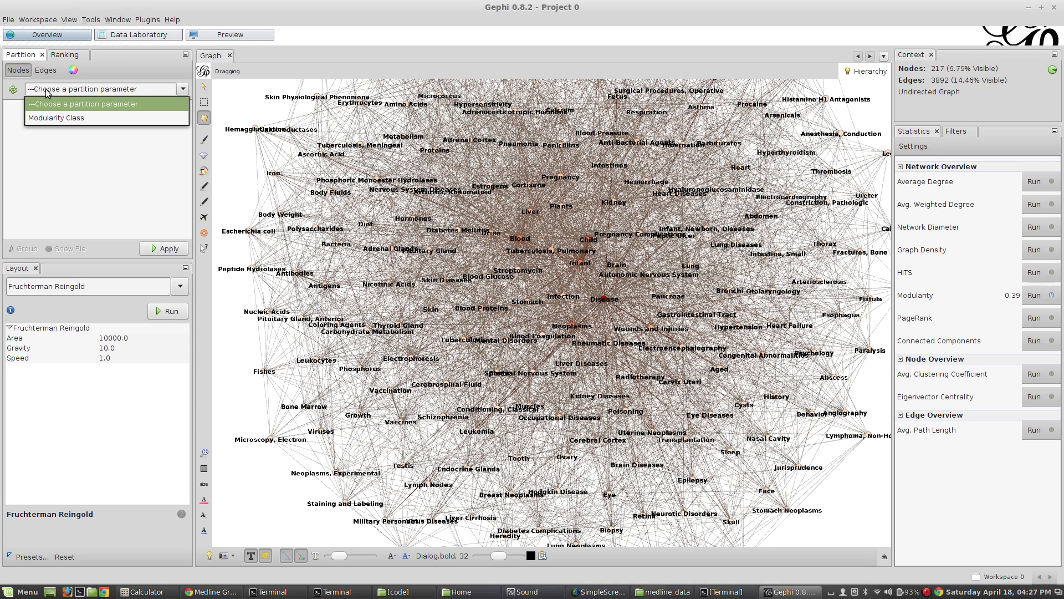
pyautogui.click(55, 118)
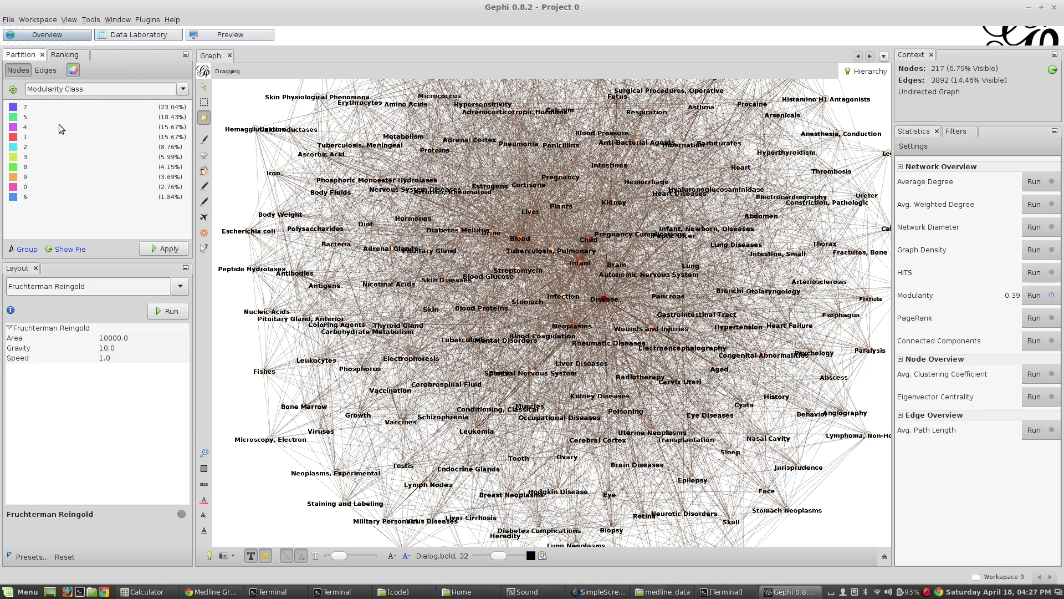
pyautogui.click(165, 248)
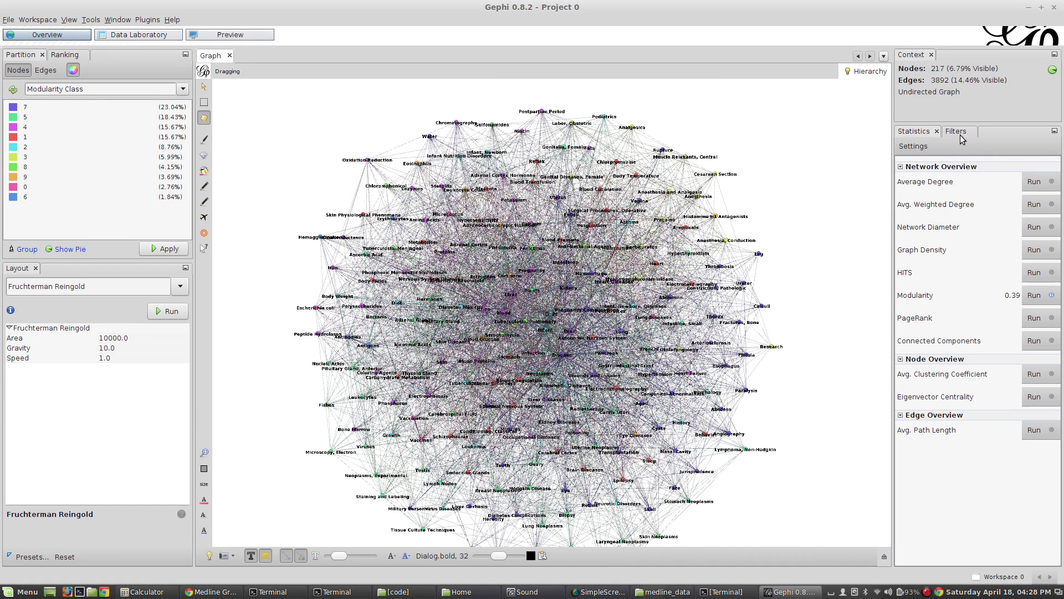
# - Add a Modularity Class (Node) partition filter from Attributes > Partition to the Queries
pyautogui.click(957, 131)
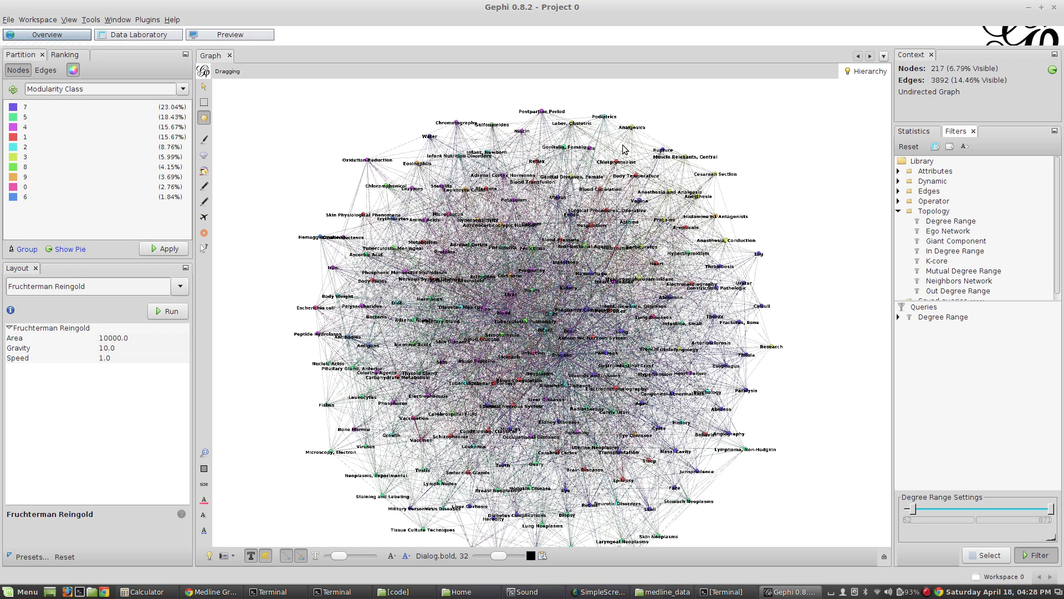
pyautogui.moveTo(610, 129)
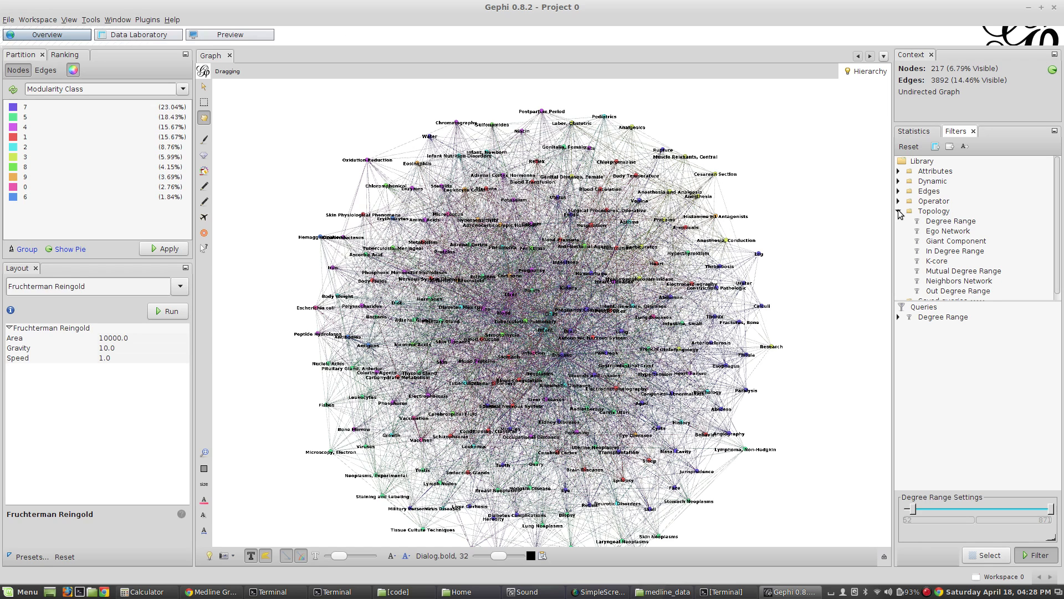
pyautogui.click(899, 211)
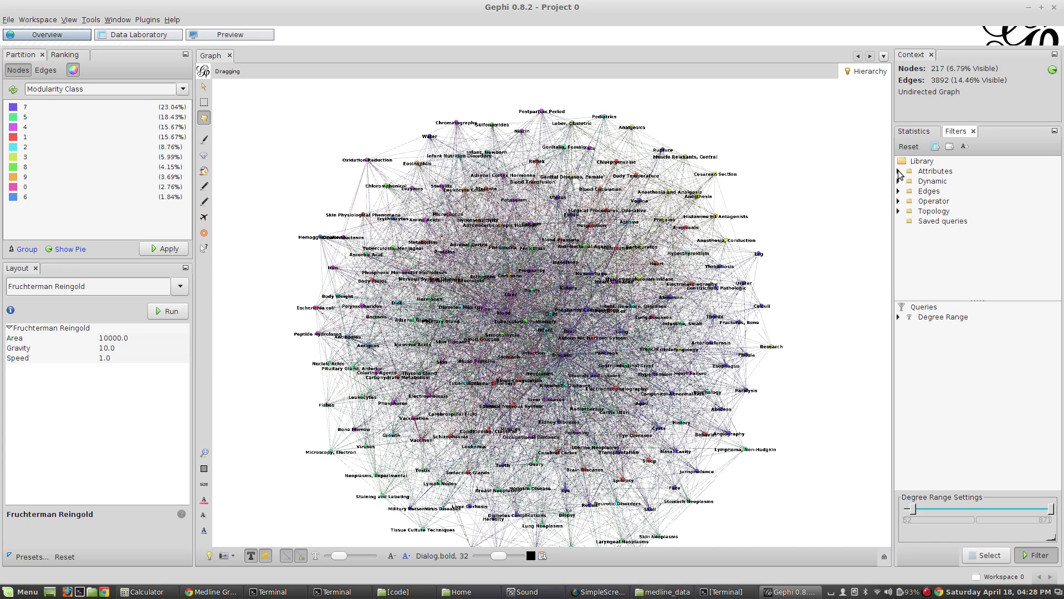
pyautogui.click(899, 171)
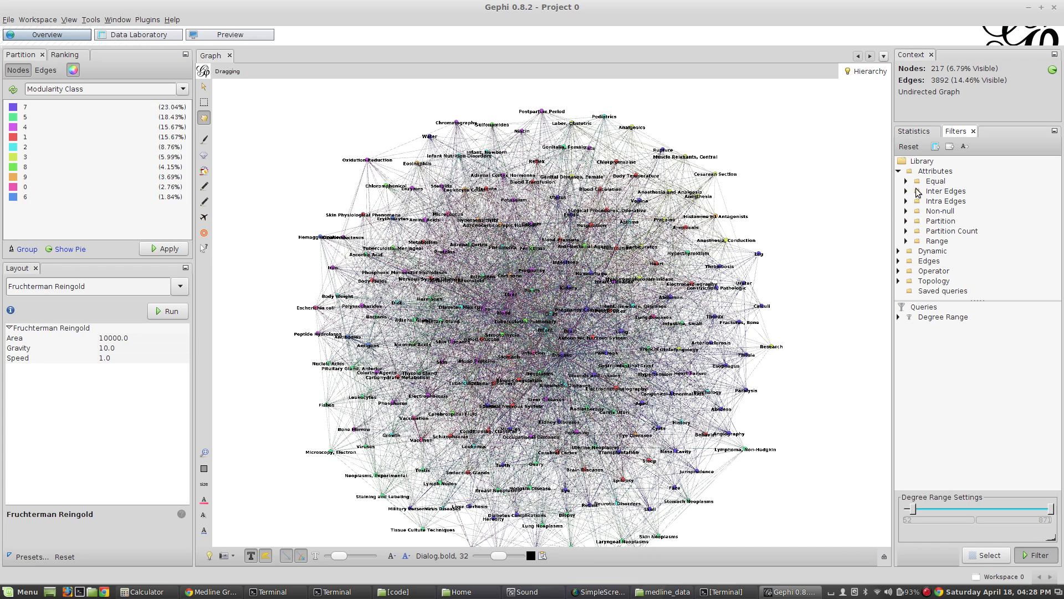
pyautogui.click(940, 221)
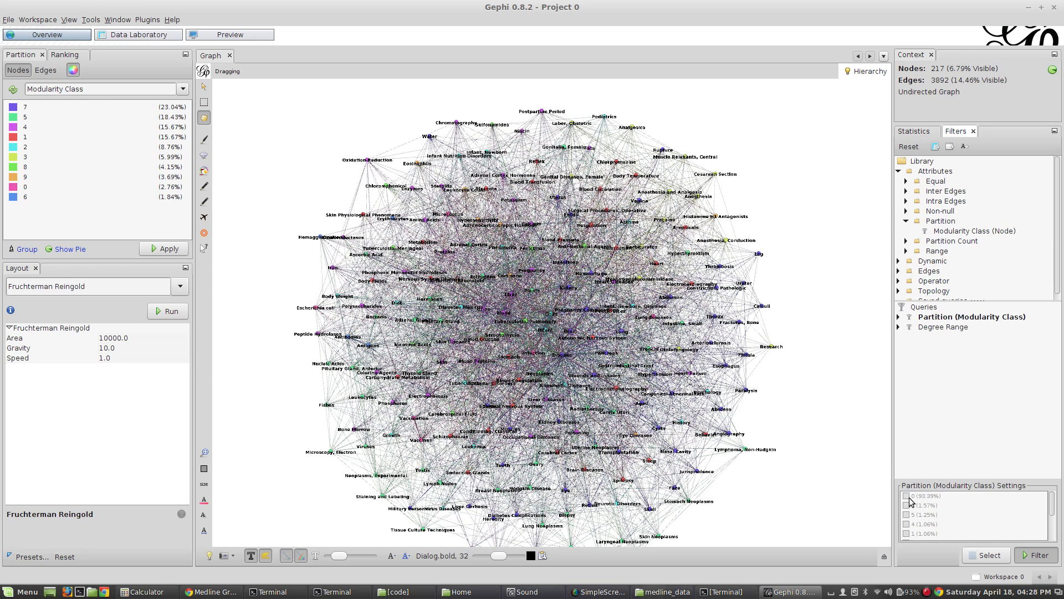
# - Filter to modularity class 7, leaving 50 nodes and 344 edges, and nudge the Diseases hub upward
pyautogui.click(906, 505)
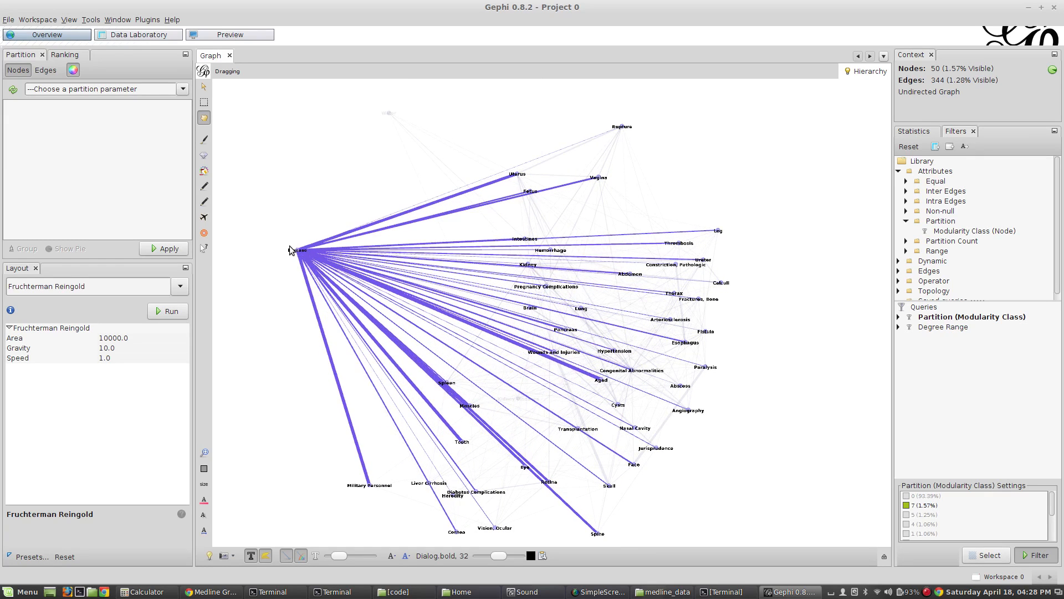
pyautogui.moveTo(297, 250); pyautogui.dragTo(297, 216)
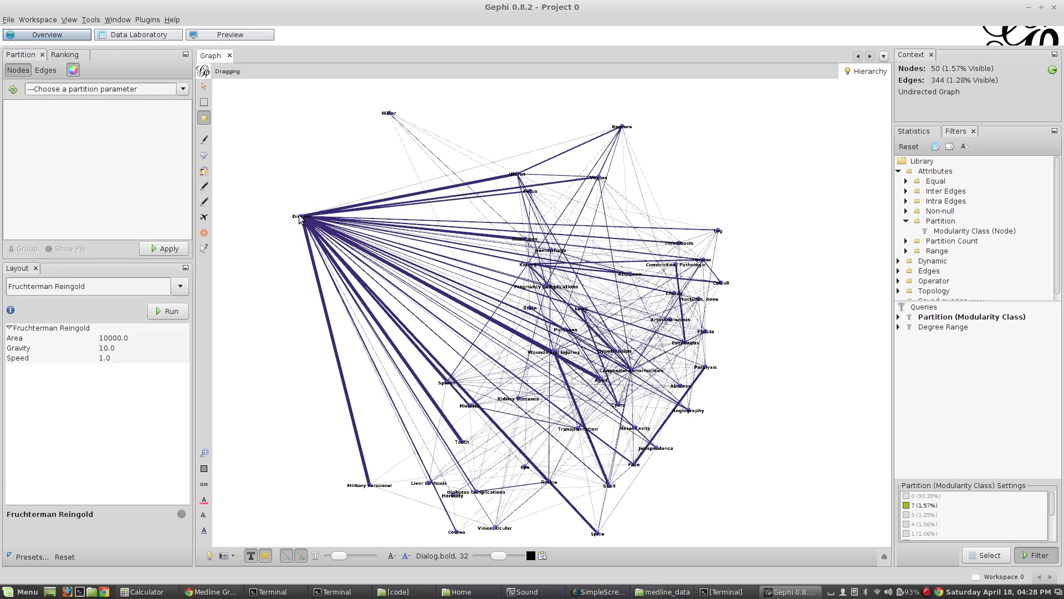
pyautogui.moveTo(372, 547)
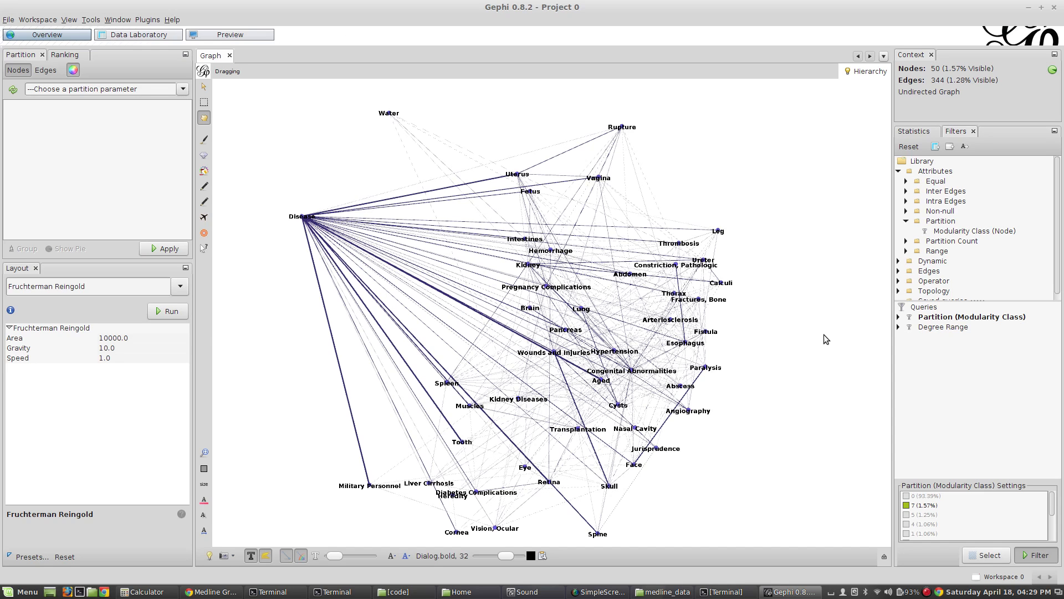
pyautogui.moveTo(892, 486)
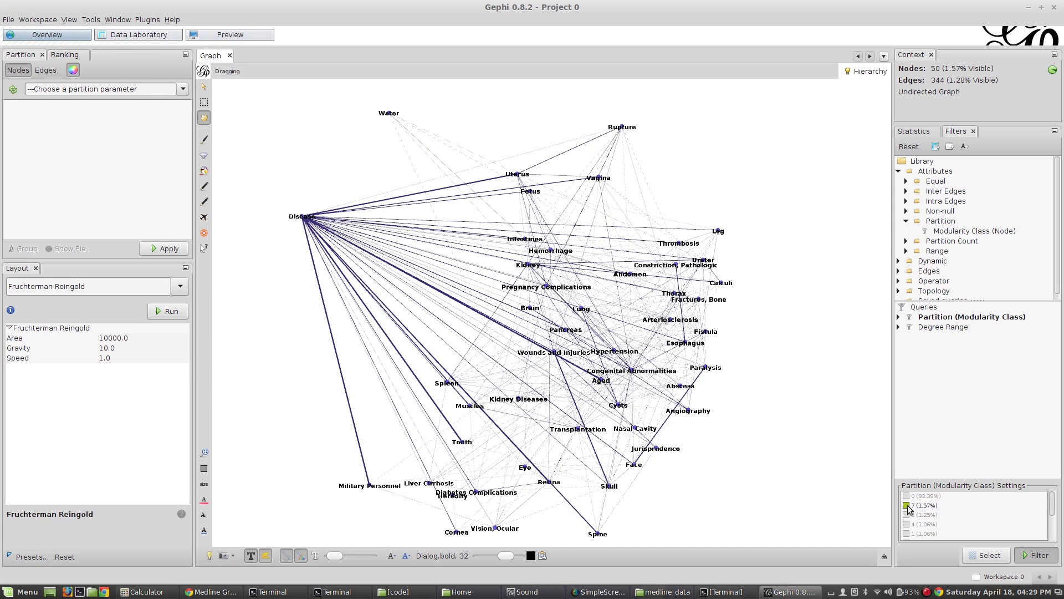
# - Switch the filter from class 7 to class 5, showing the 40-node Neoplasms community with 251 edges
pyautogui.click(907, 513)
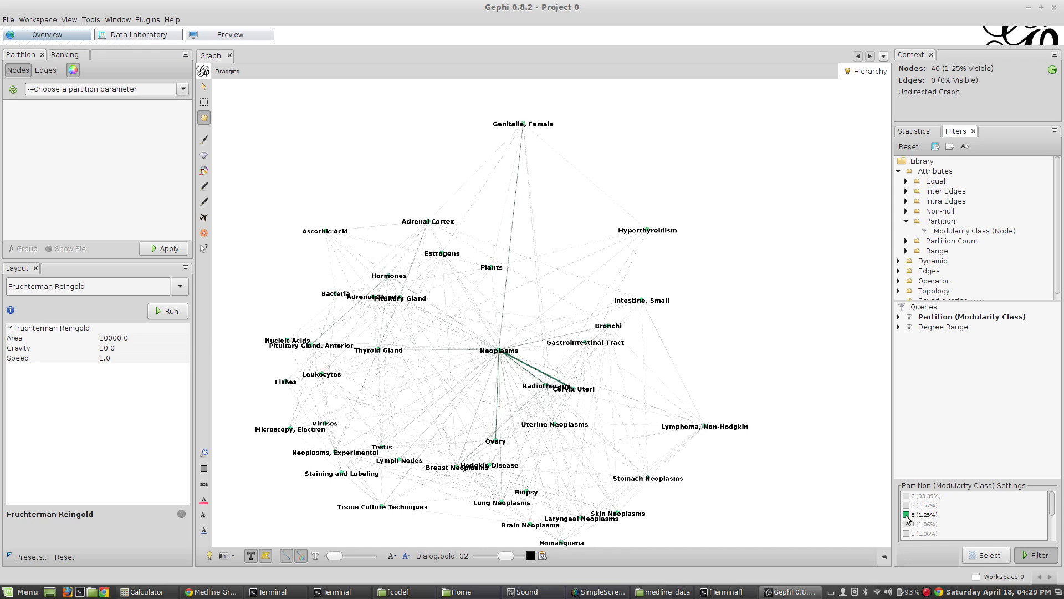
pyautogui.click(906, 523)
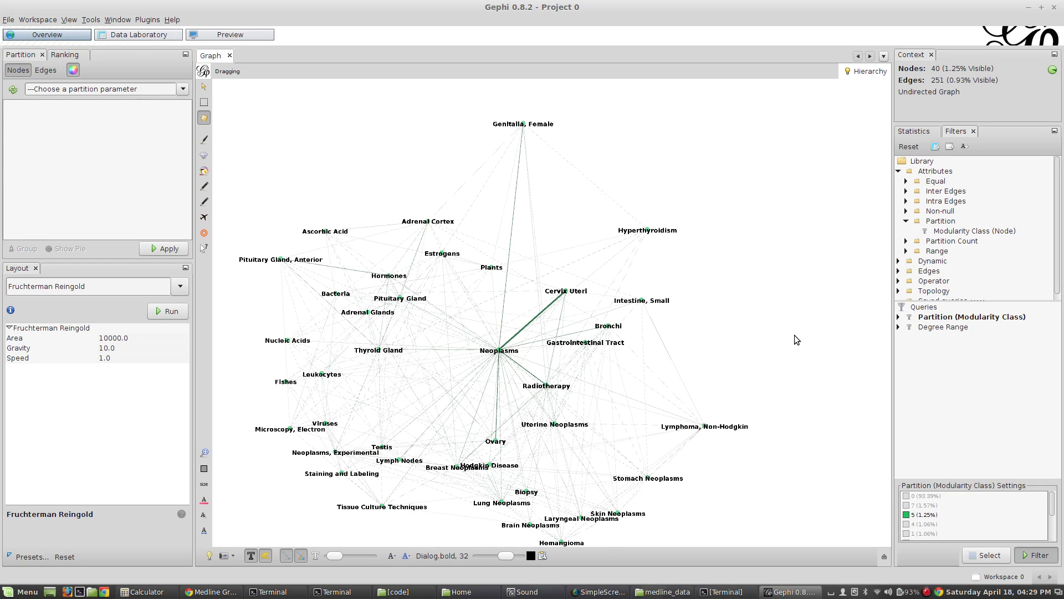
pyautogui.moveTo(748, 376)
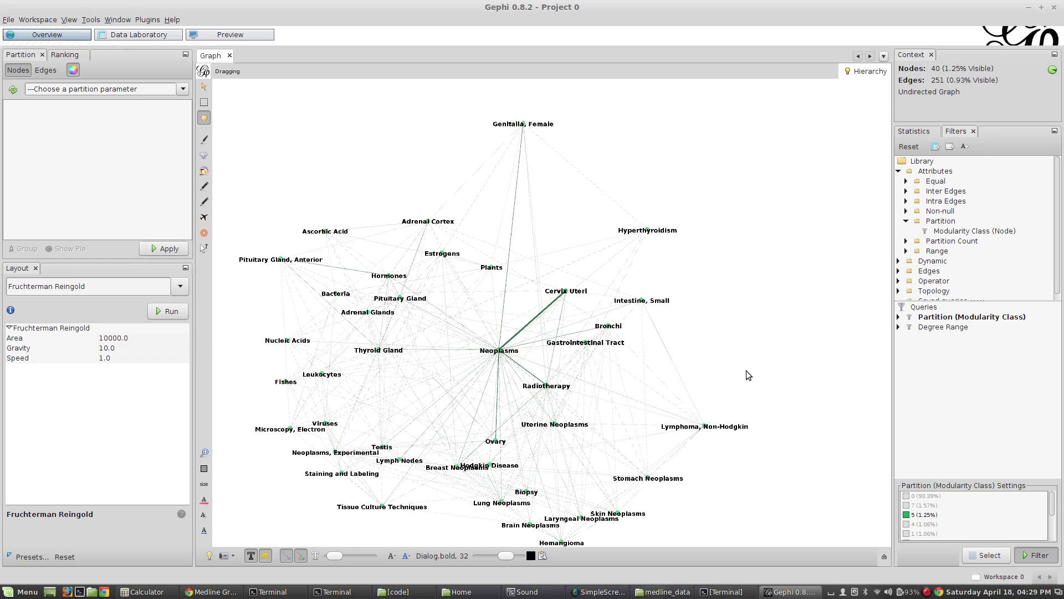
pyautogui.moveTo(729, 425)
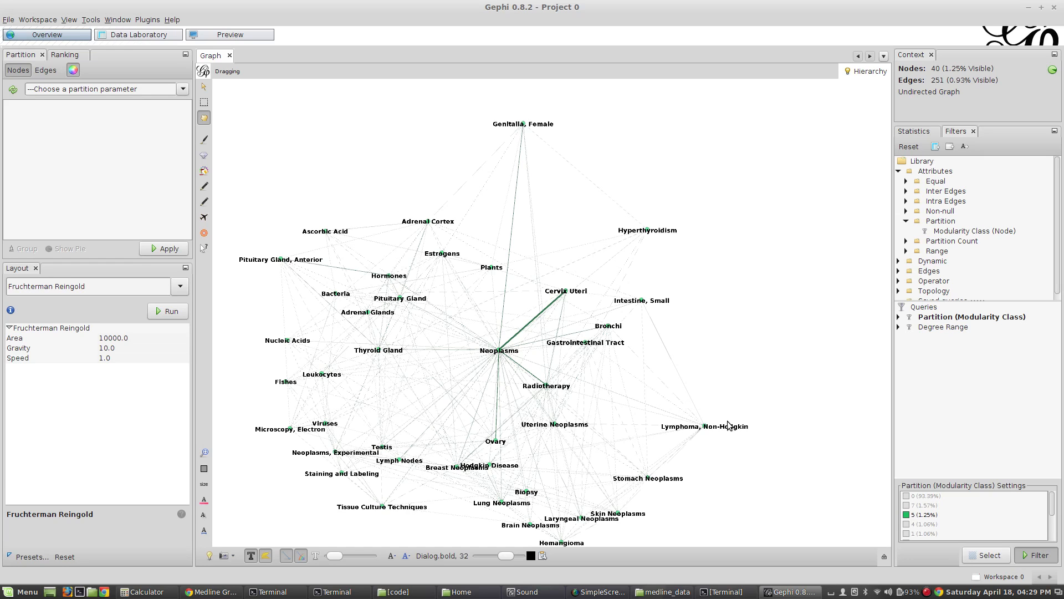
pyautogui.moveTo(647, 230)
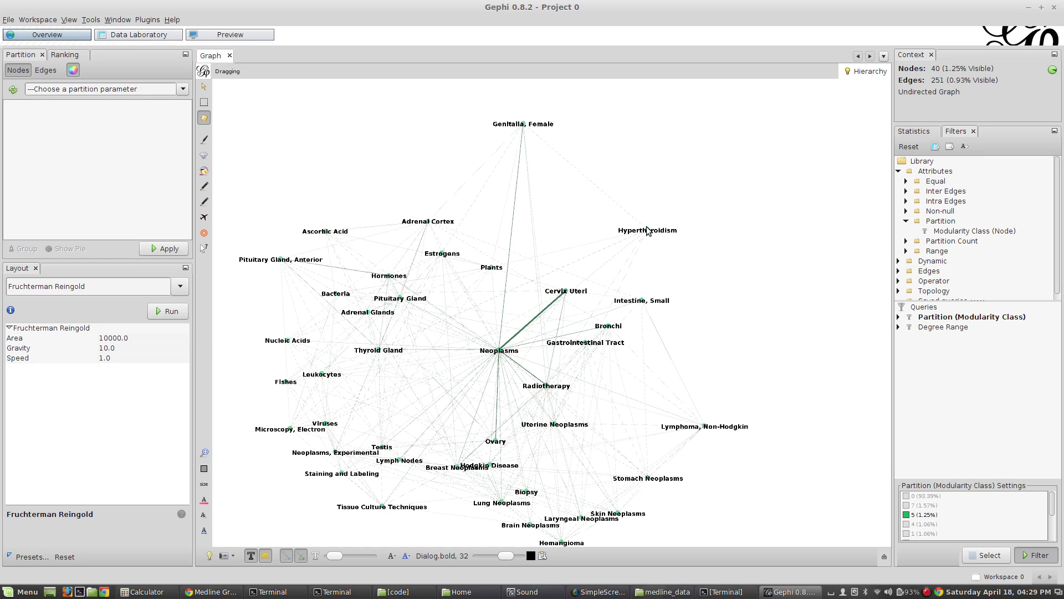
pyautogui.moveTo(649, 240)
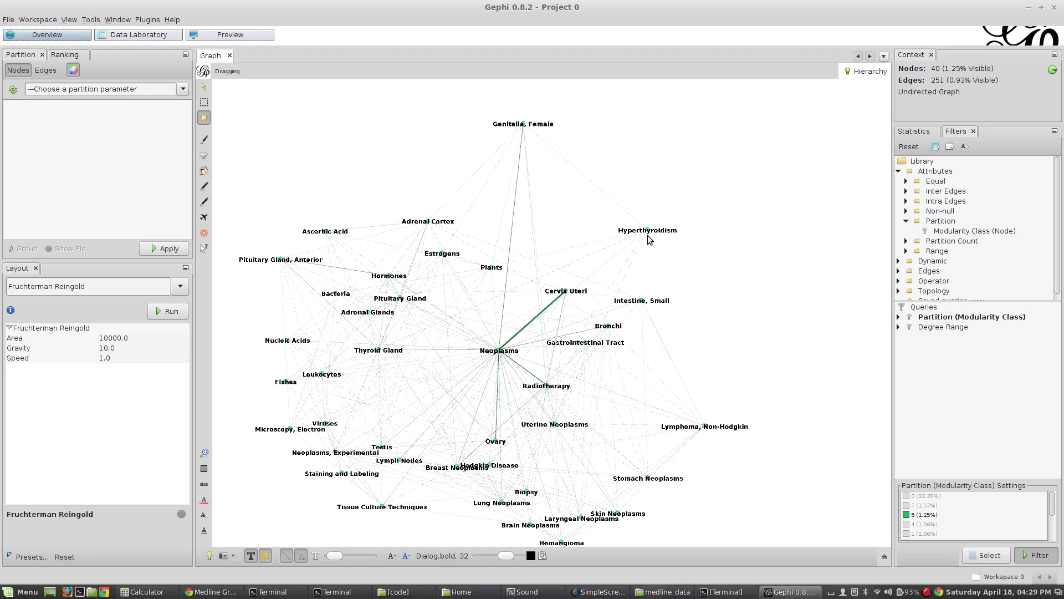
pyautogui.moveTo(248, 265)
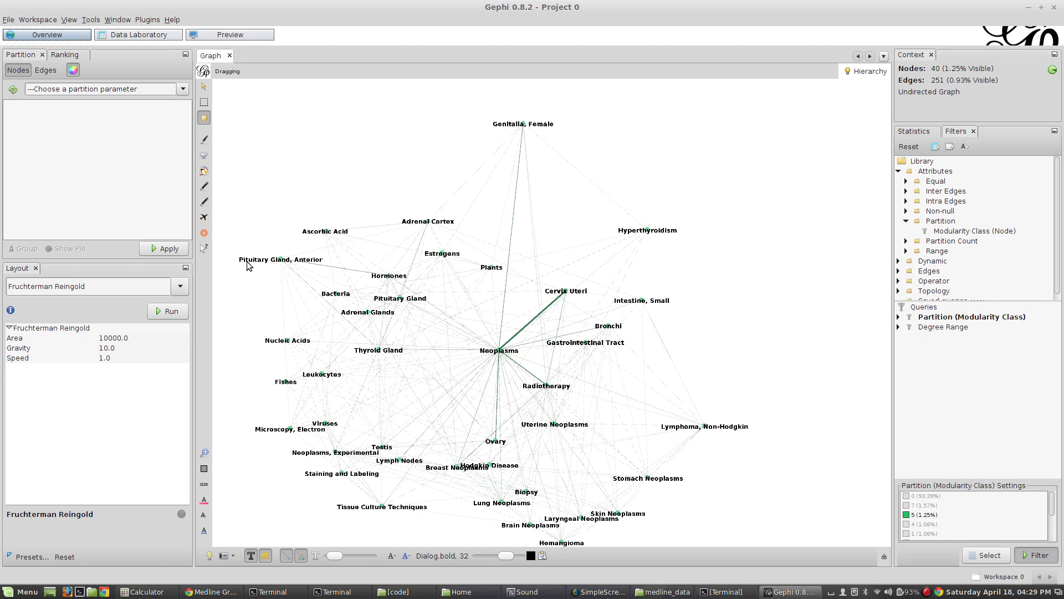
pyautogui.moveTo(246, 301)
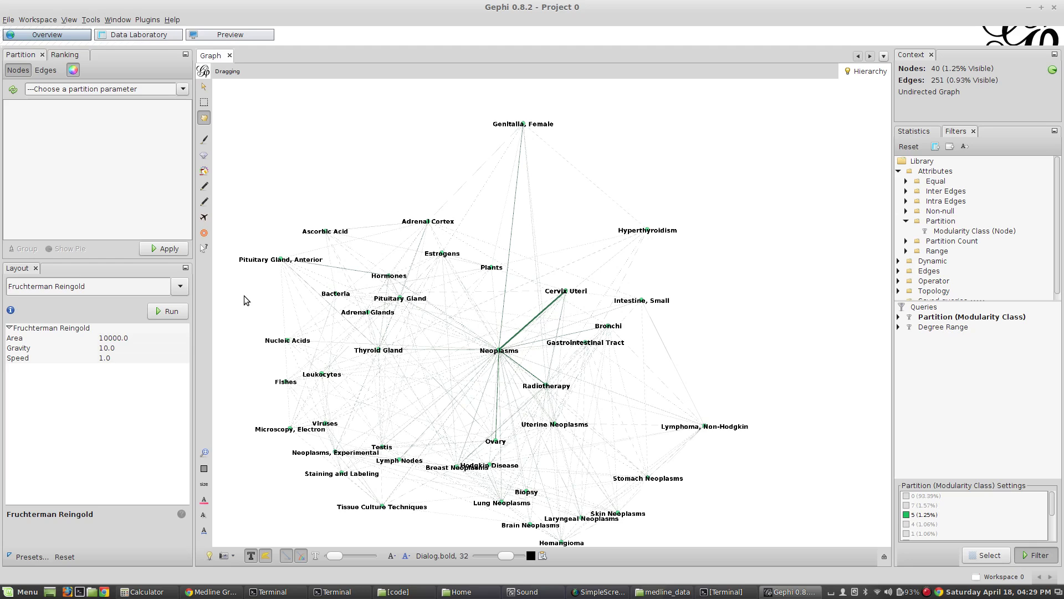
pyautogui.moveTo(247, 296)
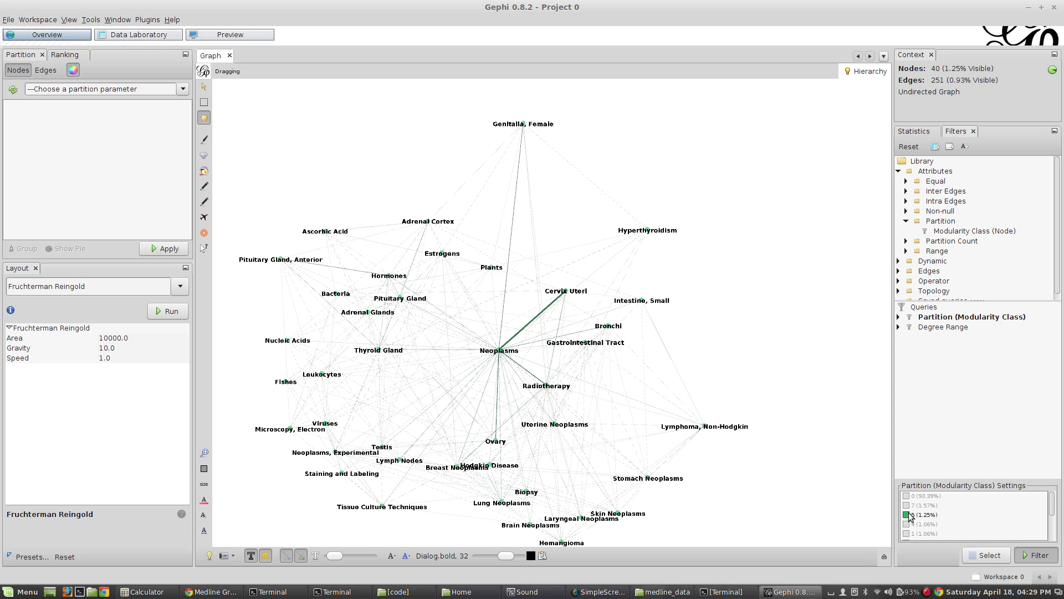
# - Filter to the class 4 community and pull the Blood node right, clear of Urine
pyautogui.click(907, 525)
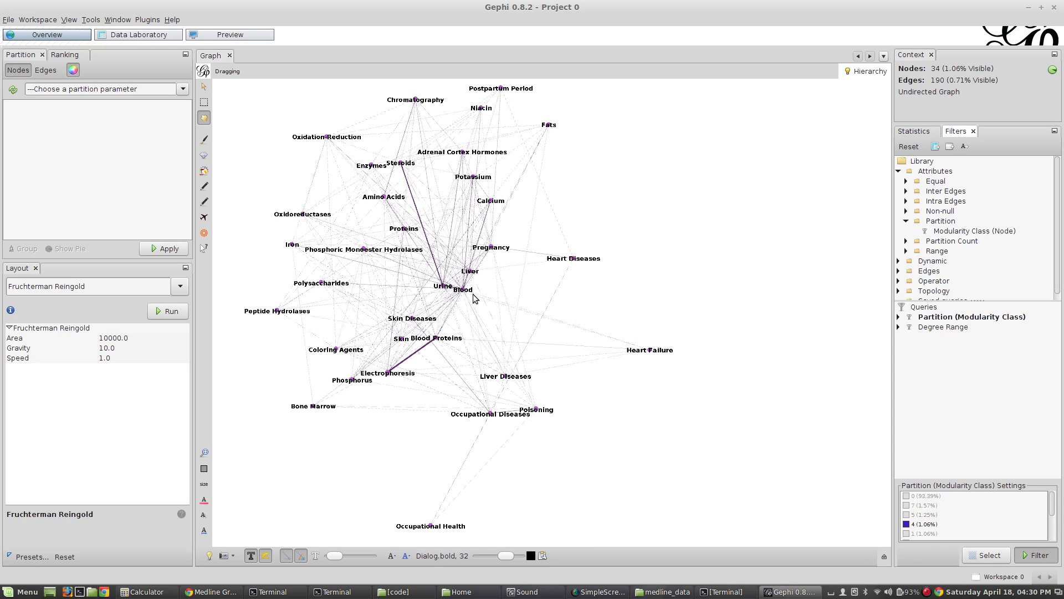
pyautogui.moveTo(465, 290); pyautogui.dragTo(491, 313)
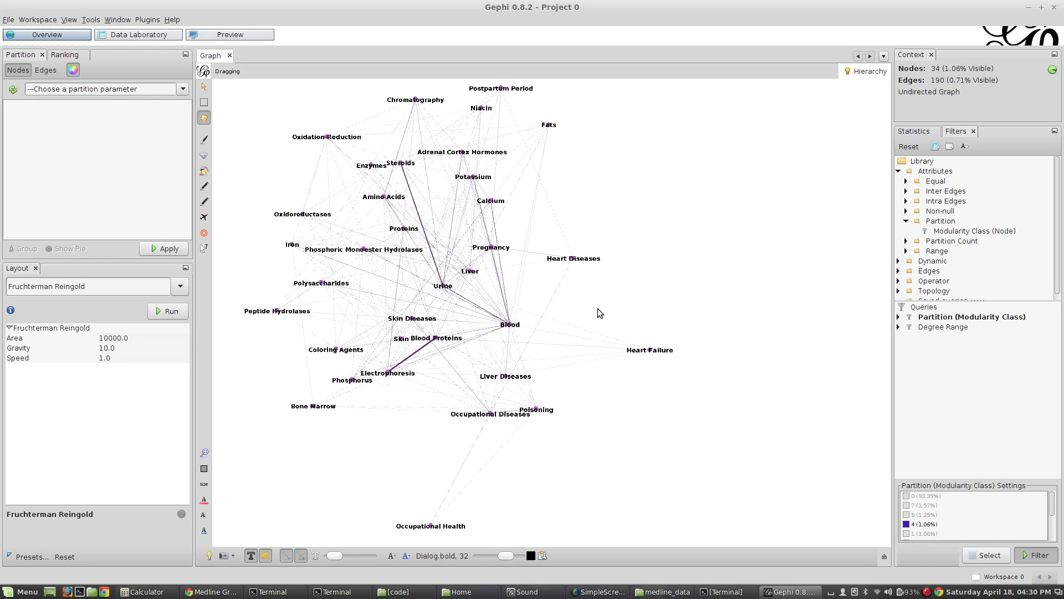
pyautogui.moveTo(656, 297)
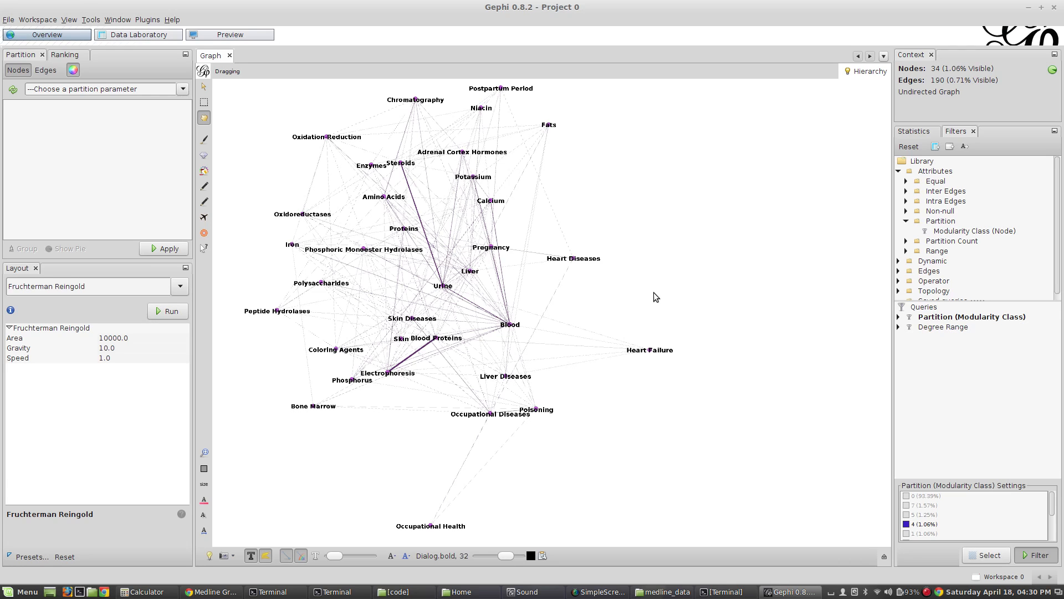
pyautogui.moveTo(653, 365)
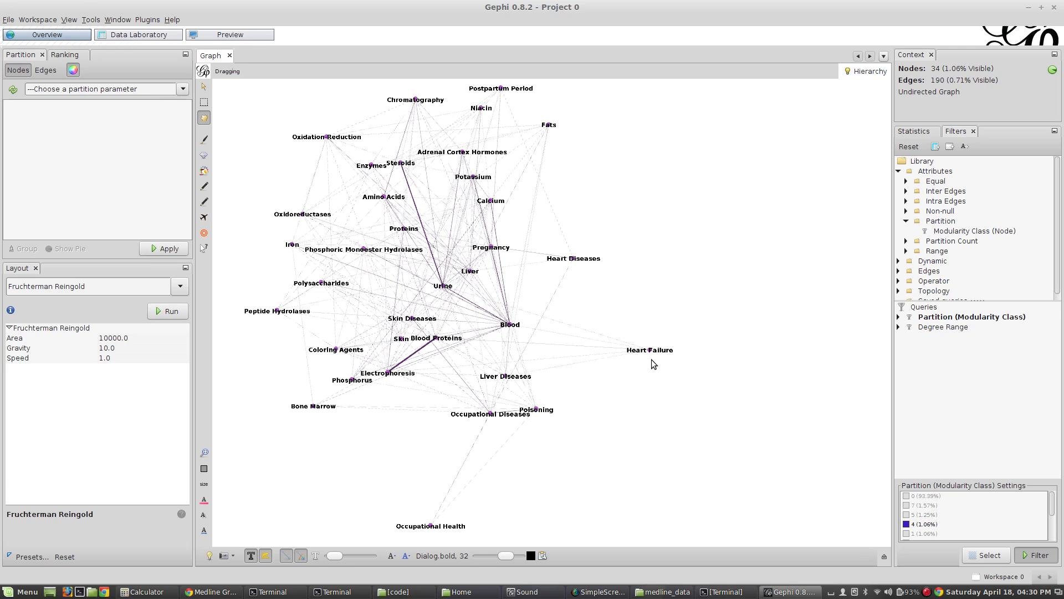
pyautogui.moveTo(675, 473)
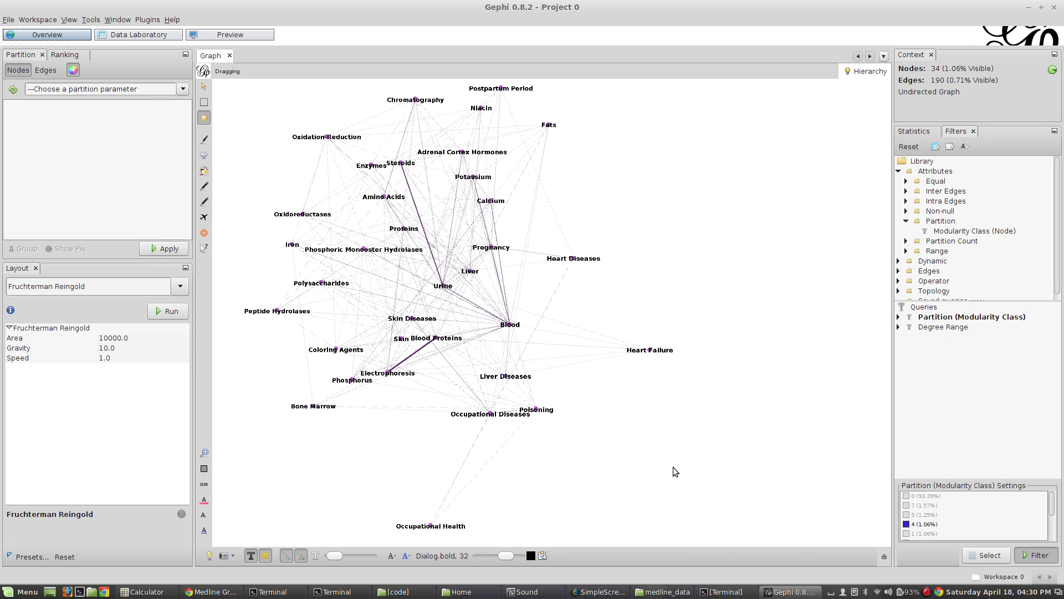
pyautogui.moveTo(750, 514)
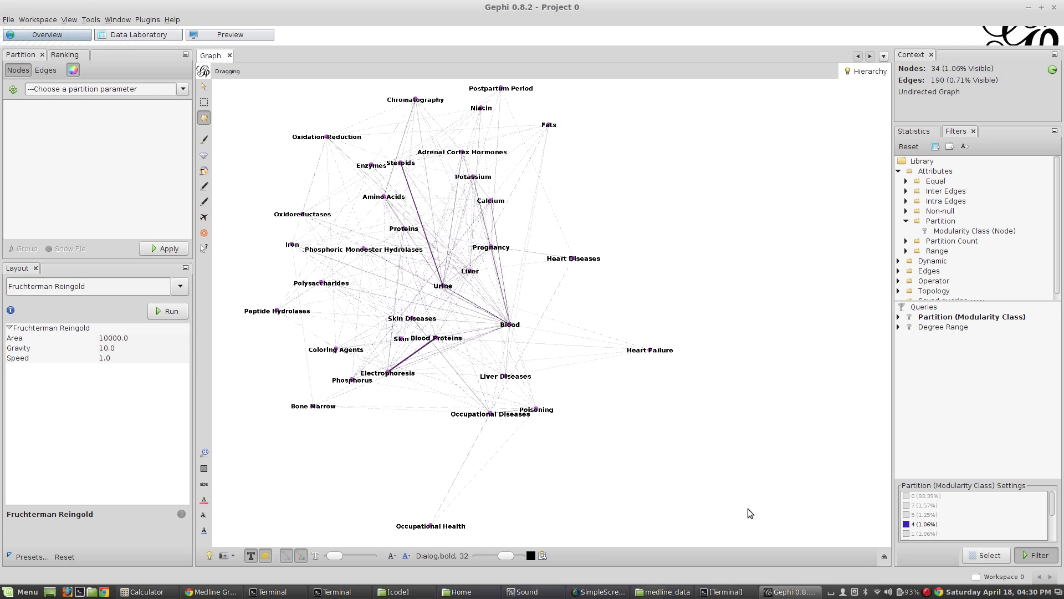
pyautogui.moveTo(837, 537)
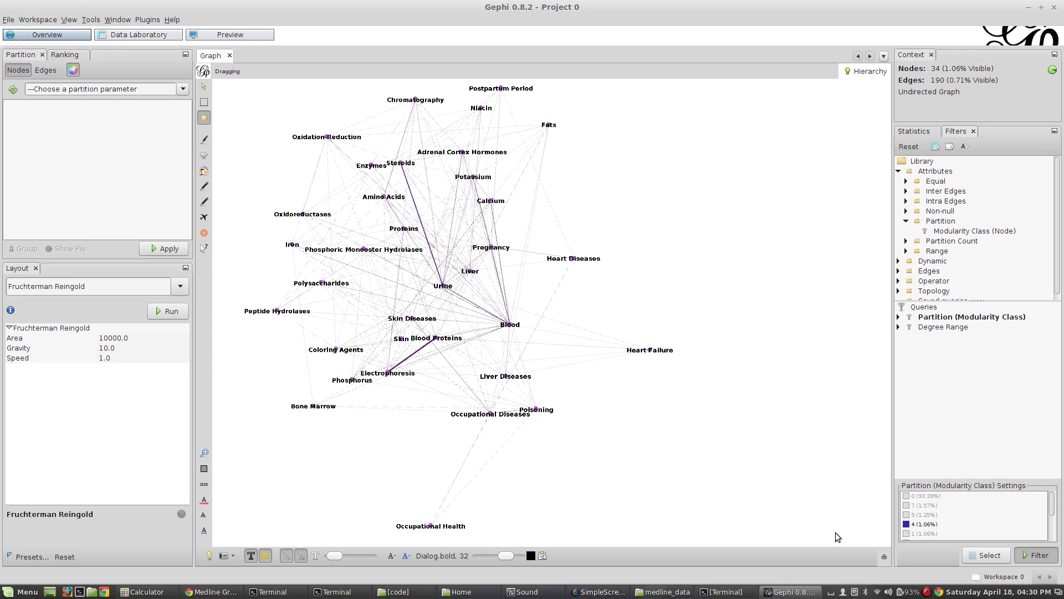
# - Switch the partition filter from class 4 to the class 1 nervous-system community
pyautogui.click(907, 535)
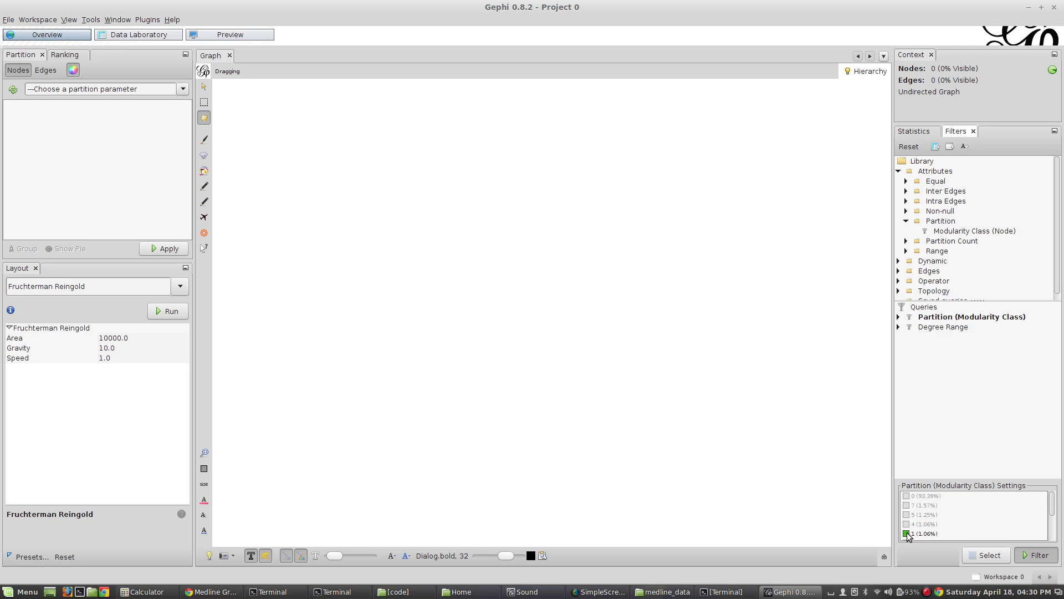
pyautogui.click(907, 535)
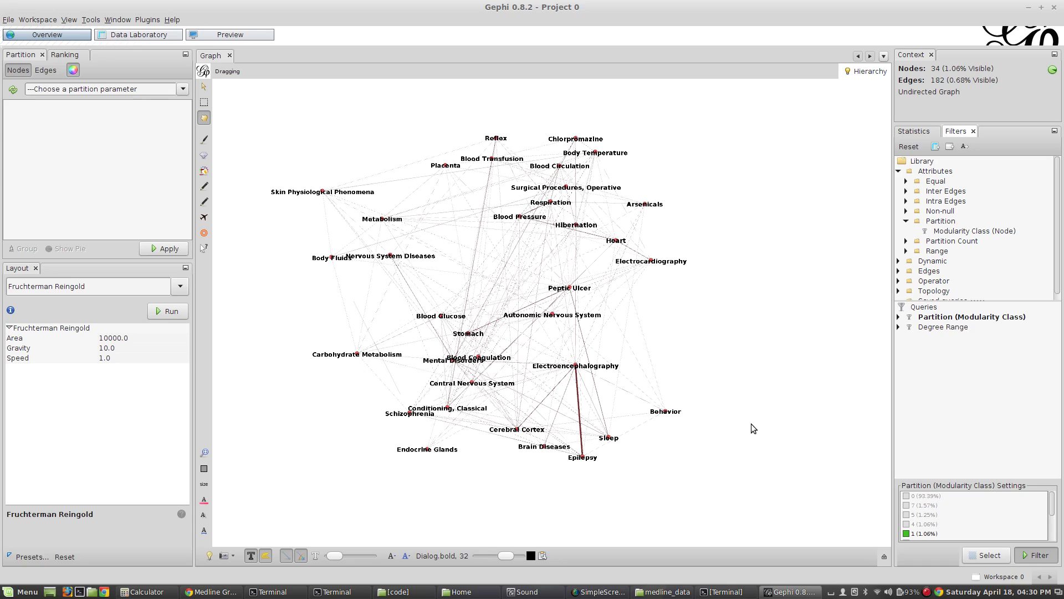
pyautogui.moveTo(654, 457)
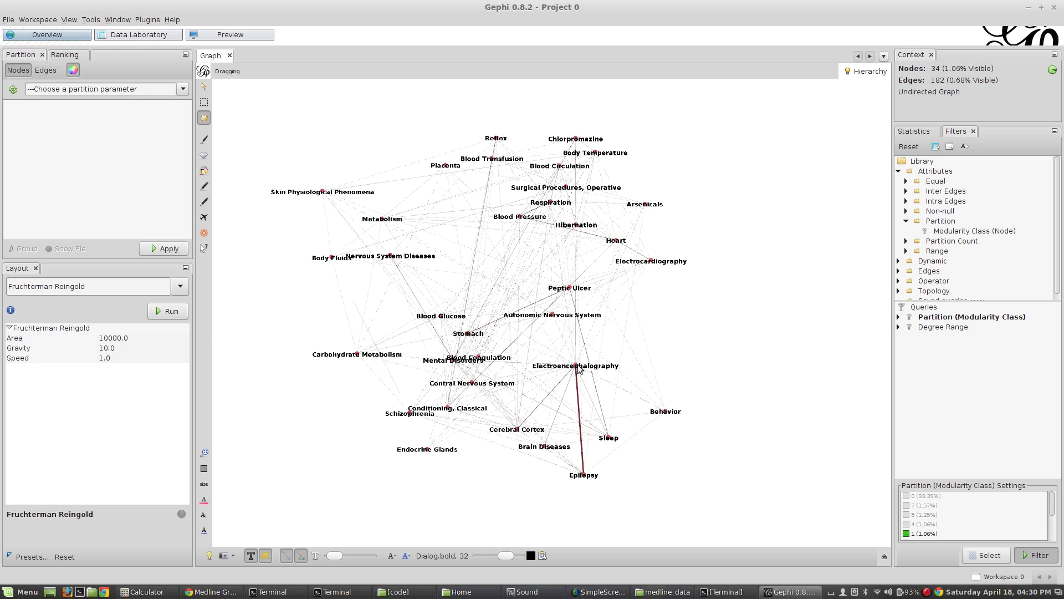
pyautogui.moveTo(748, 358)
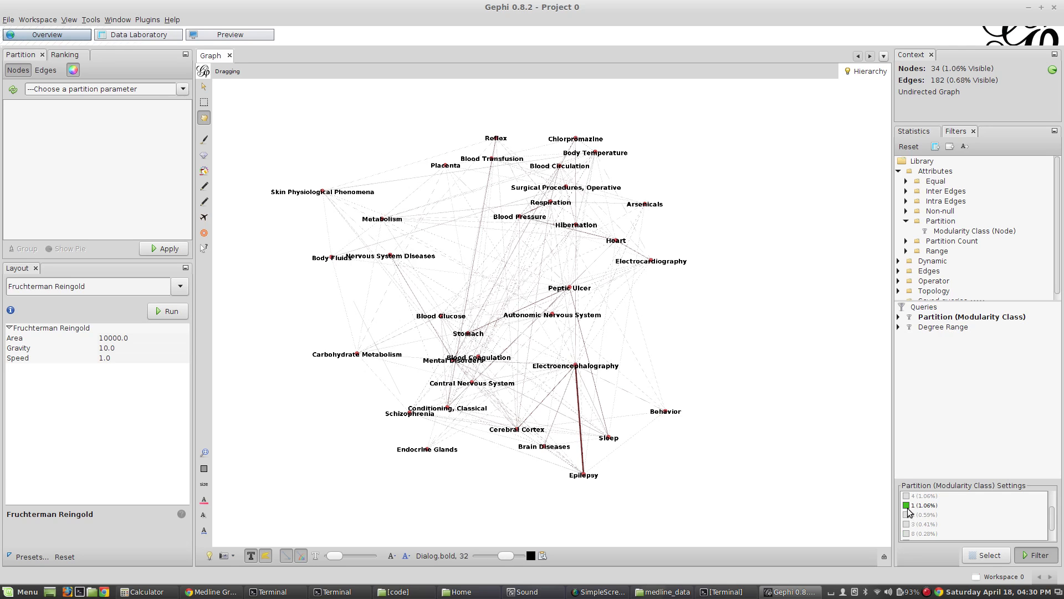
# - Show communities 2 and 8 together around Child, Infant and Penicillin
pyautogui.click(906, 513)
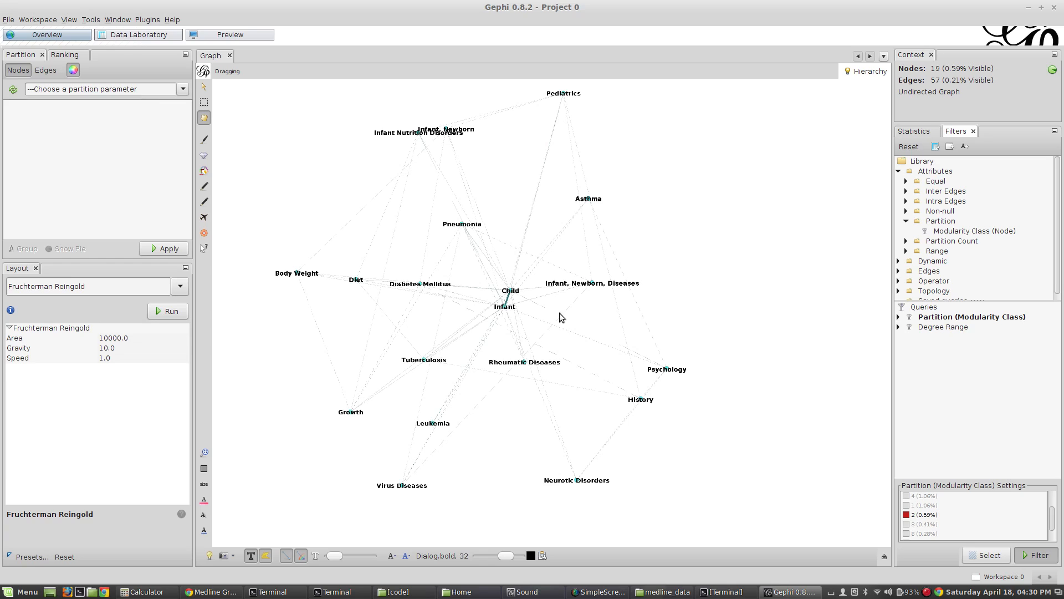
pyautogui.scroll(-3)
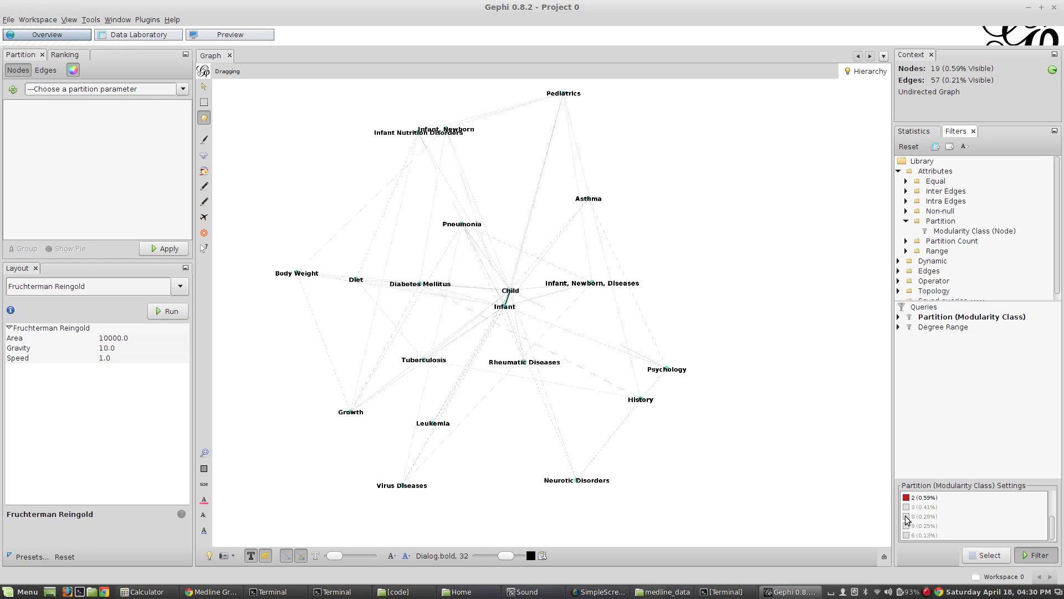
pyautogui.click(906, 516)
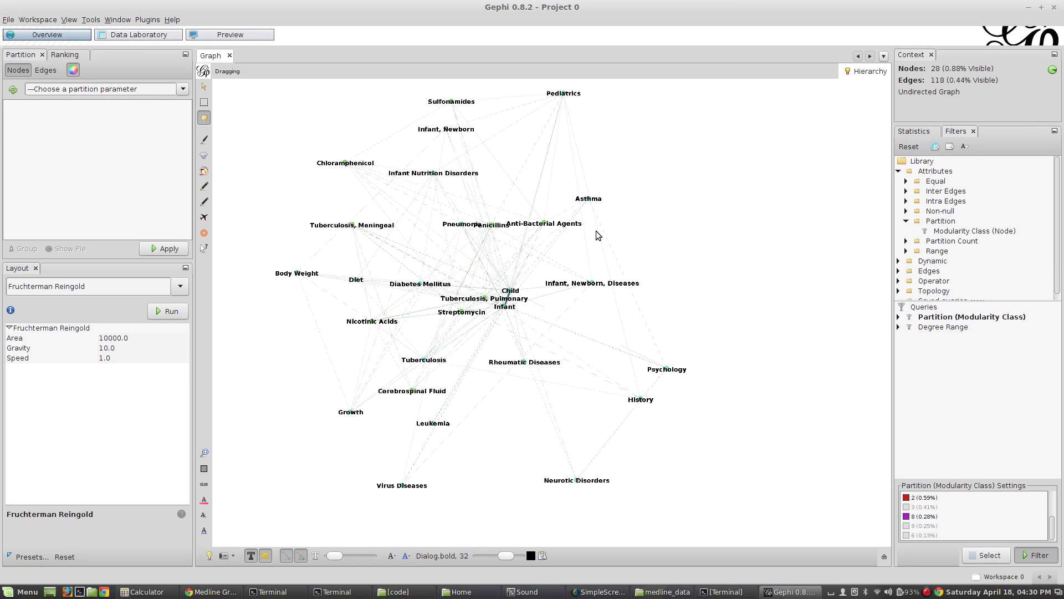
pyautogui.moveTo(761, 353)
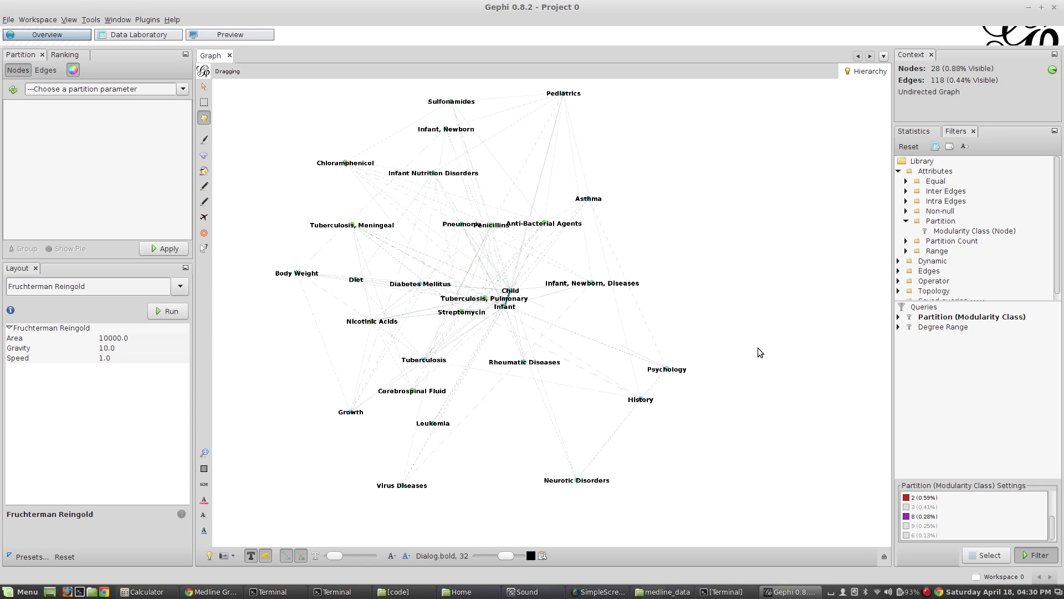